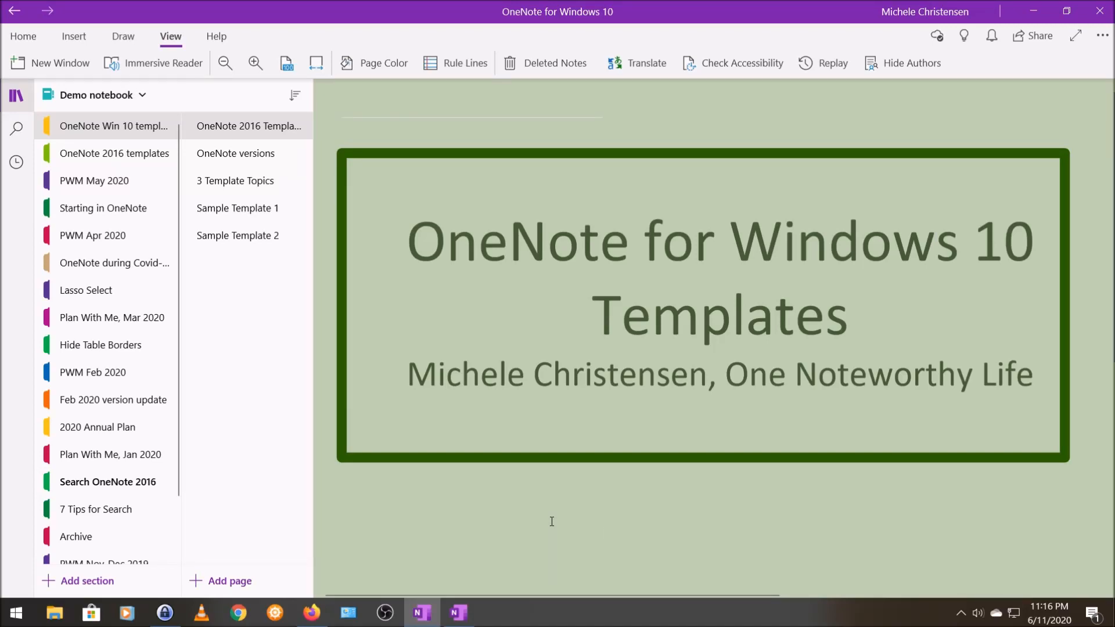
- Display the OneNote versions page comparing OneNote 2016 and OneNote for Windows 10
{"action": "left_click", "coordinate": [605, 533]}
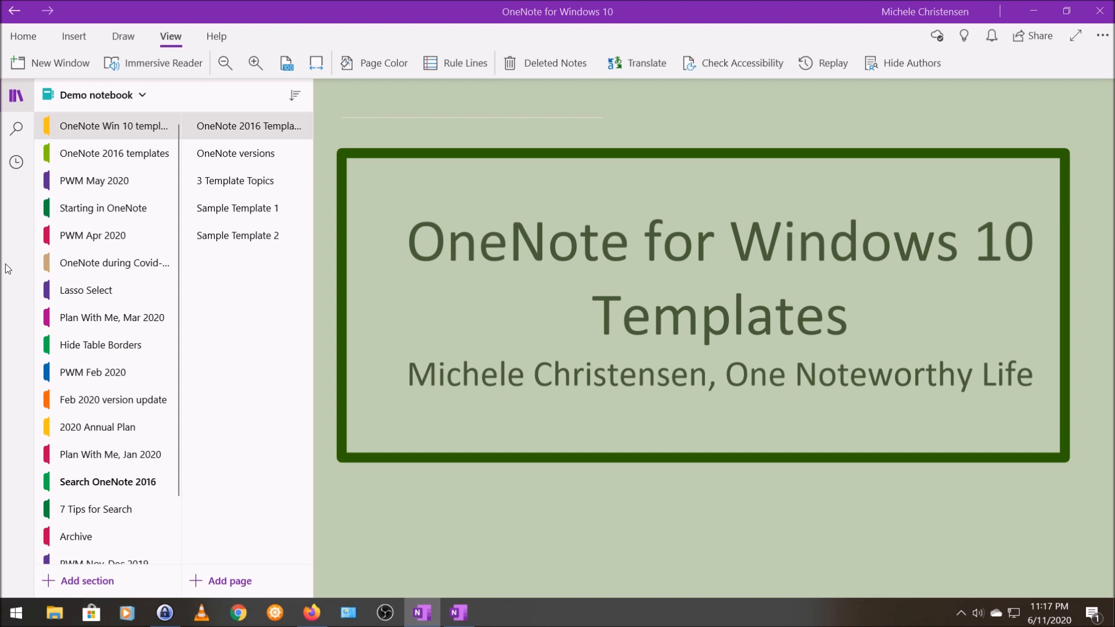
{"action": "mouse_move", "coordinate": [5, 275]}
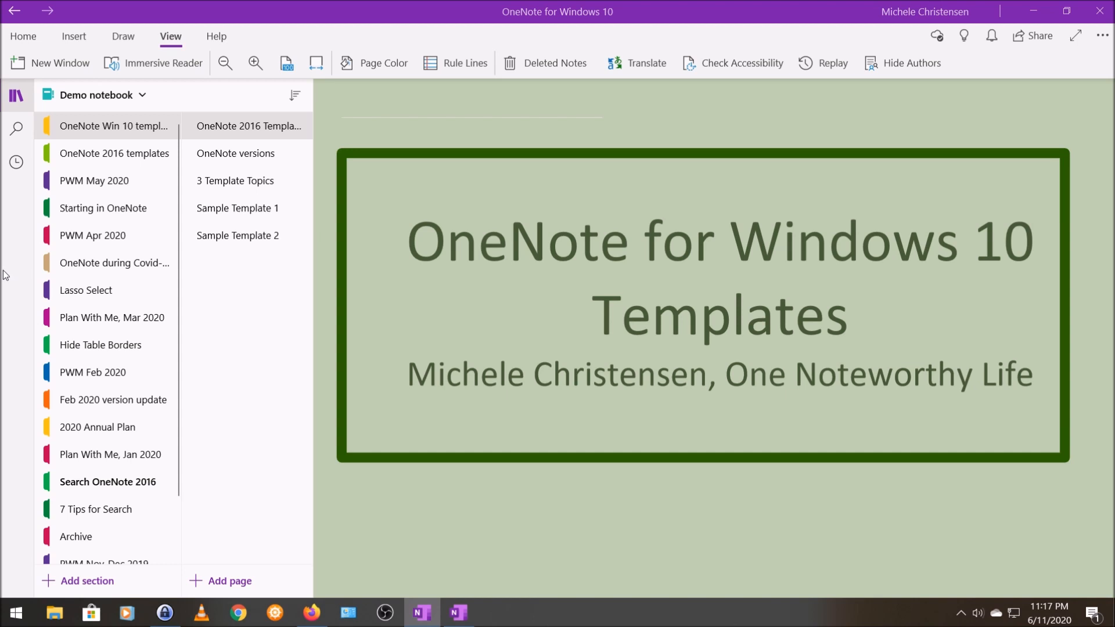
{"action": "mouse_move", "coordinate": [6, 286]}
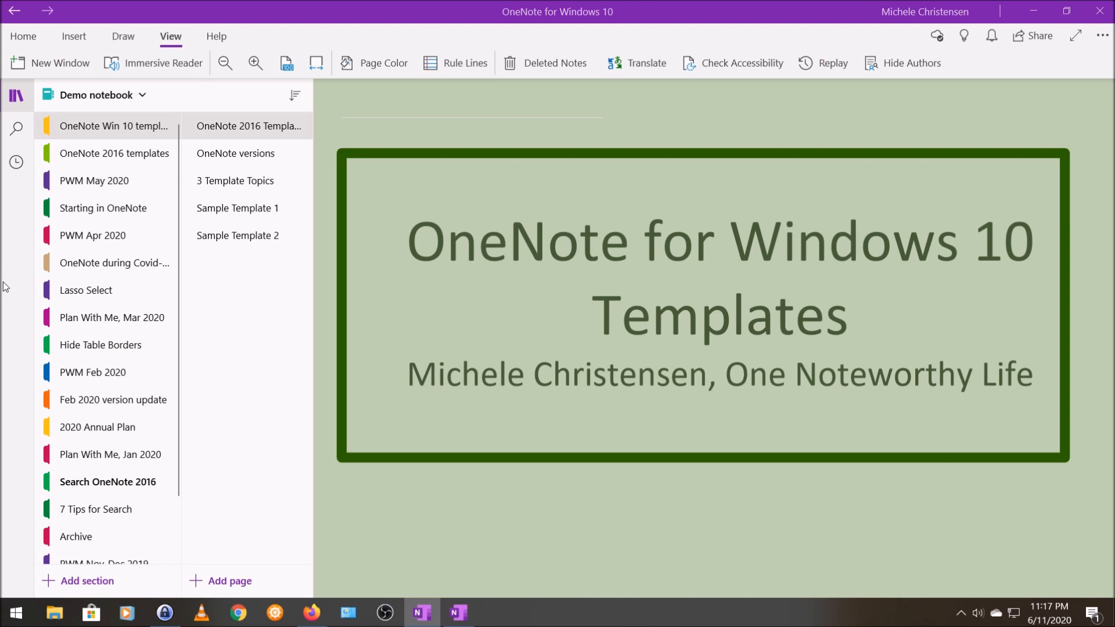
{"action": "left_click", "coordinate": [235, 153]}
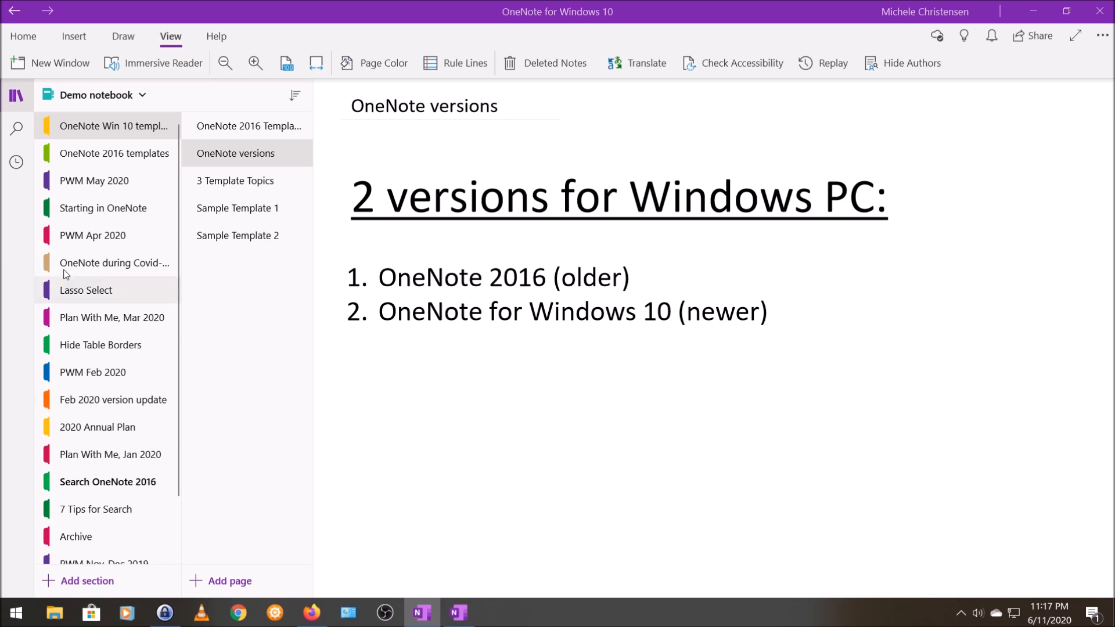
- View the 3 Template Topics page listing template feature, workaround, and 2016 templates
{"action": "left_click", "coordinate": [235, 181]}
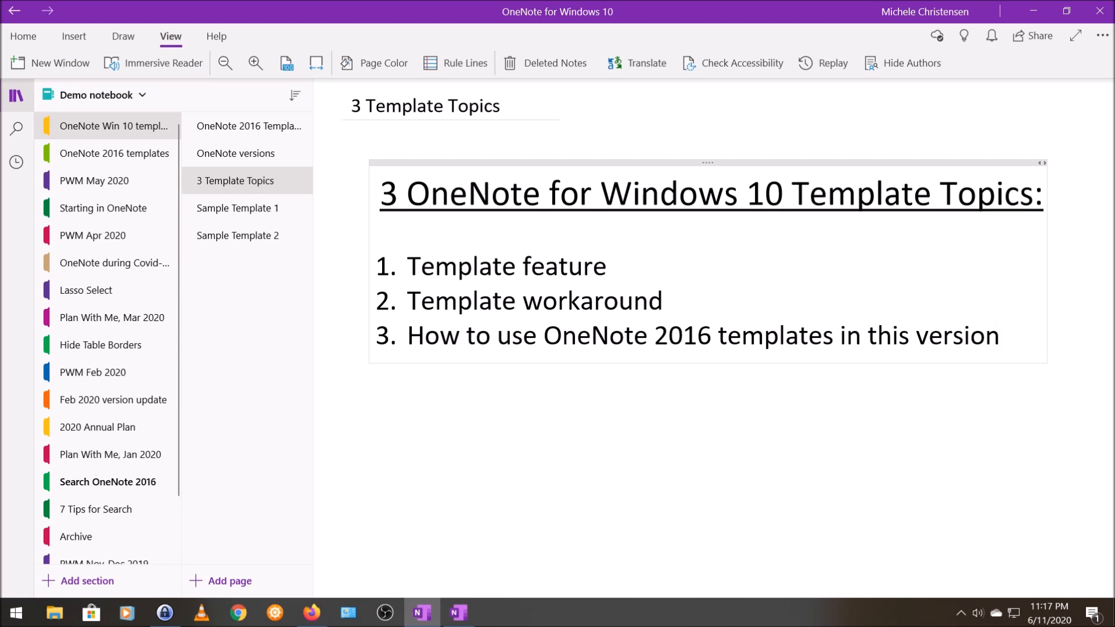
{"action": "left_click", "coordinate": [997, 336]}
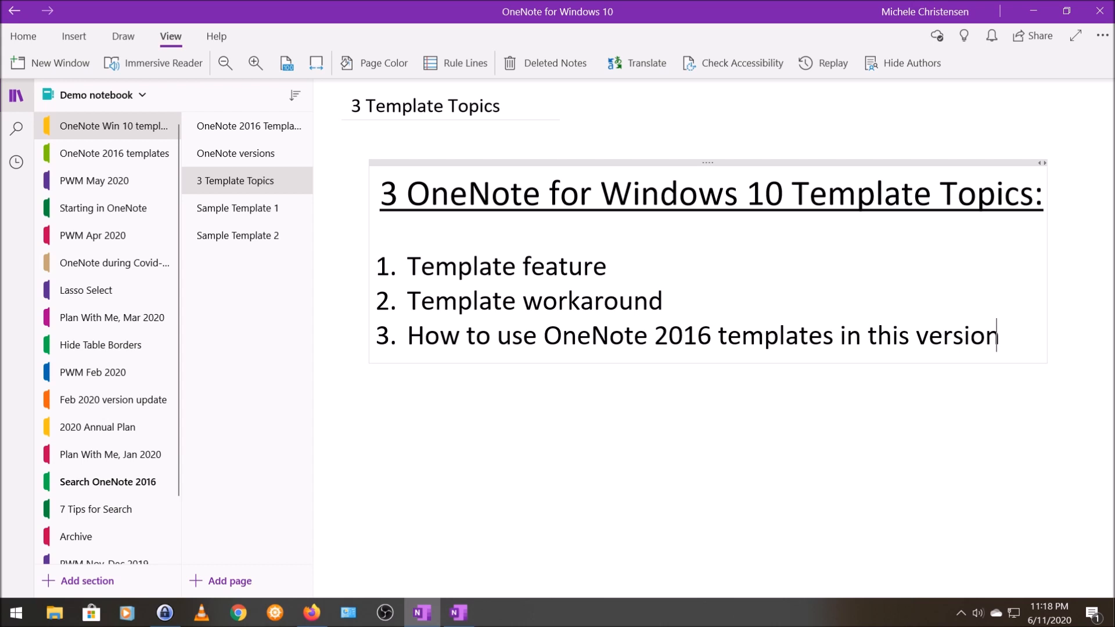
{"action": "mouse_move", "coordinate": [10, 324]}
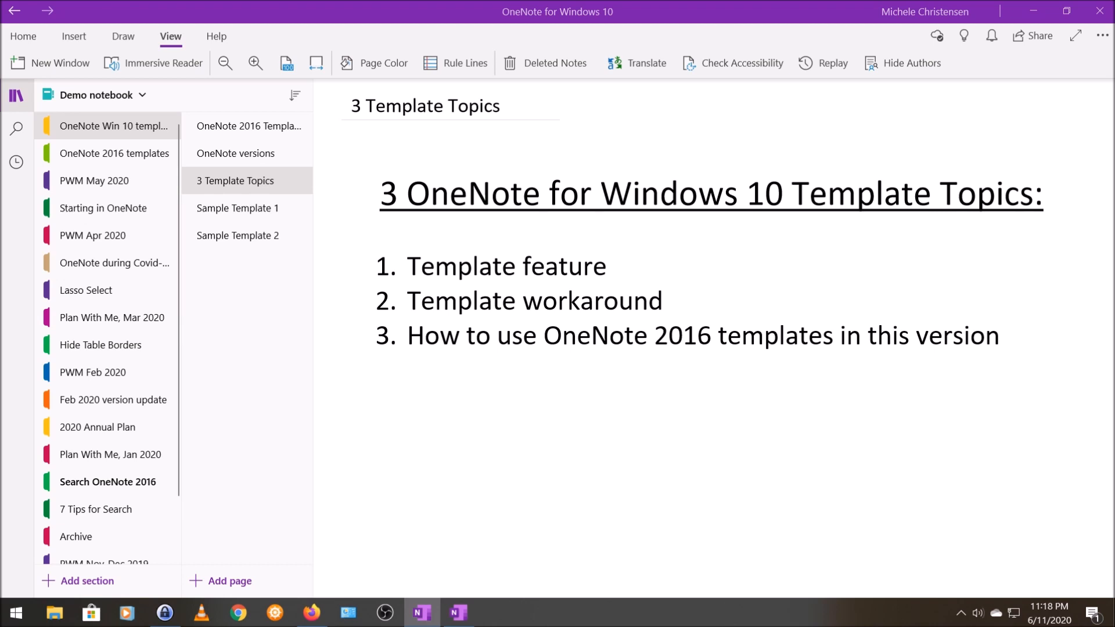
{"action": "mouse_move", "coordinate": [237, 208]}
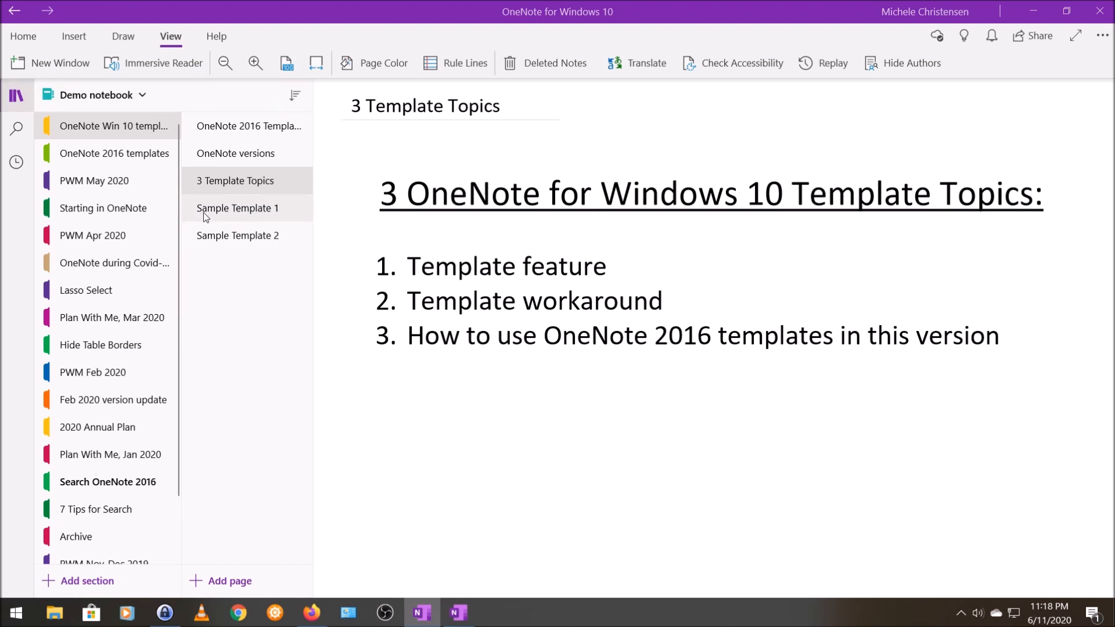
- Show Sample Template 1 and bring up its page options for setting the default template
{"action": "left_click", "coordinate": [237, 208]}
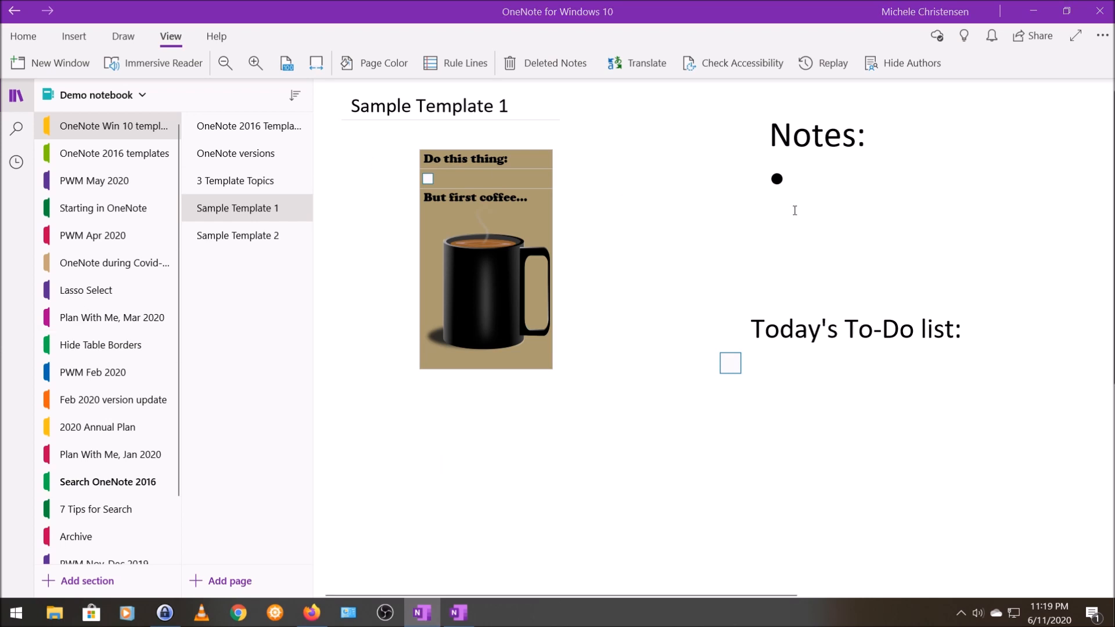
{"action": "mouse_move", "coordinate": [757, 364]}
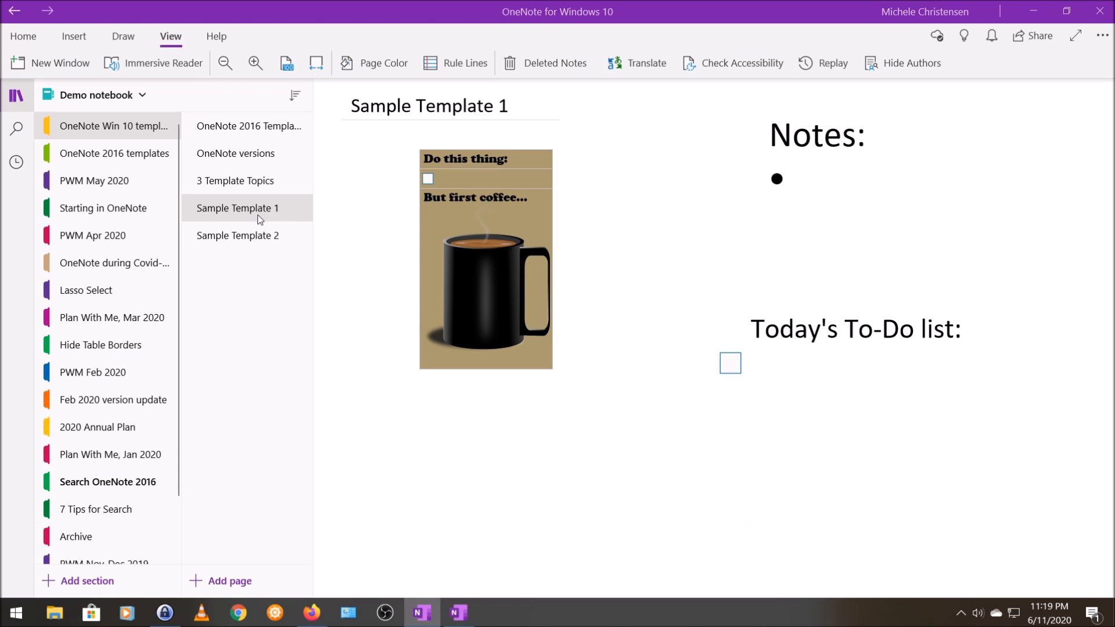
{"action": "mouse_move", "coordinate": [219, 355]}
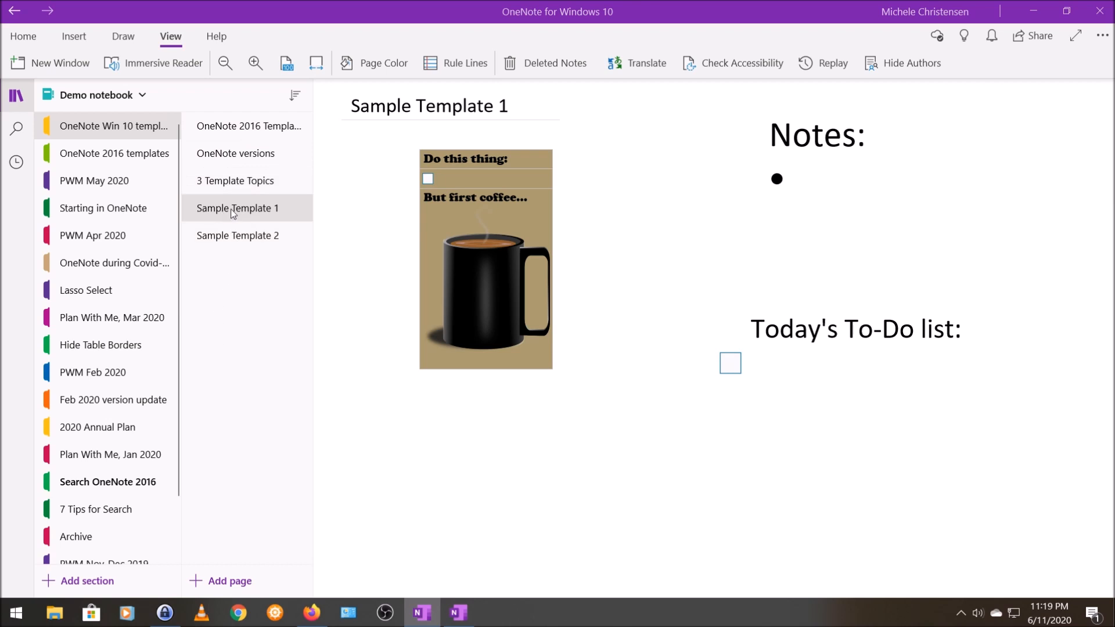
{"action": "right_click", "coordinate": [237, 208]}
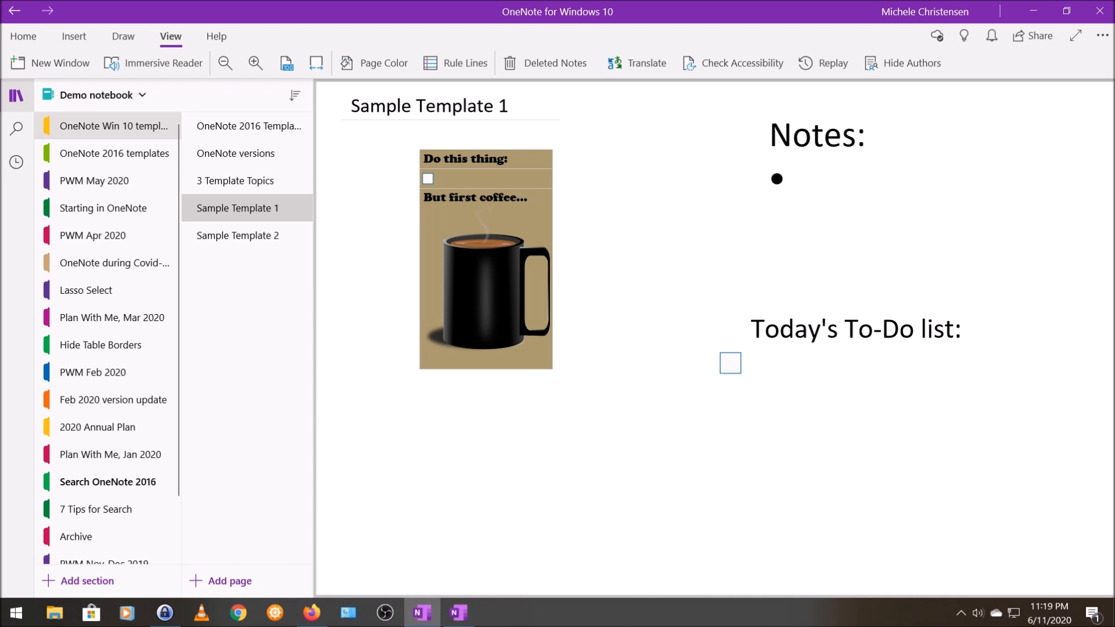
{"action": "mouse_move", "coordinate": [104, 6]}
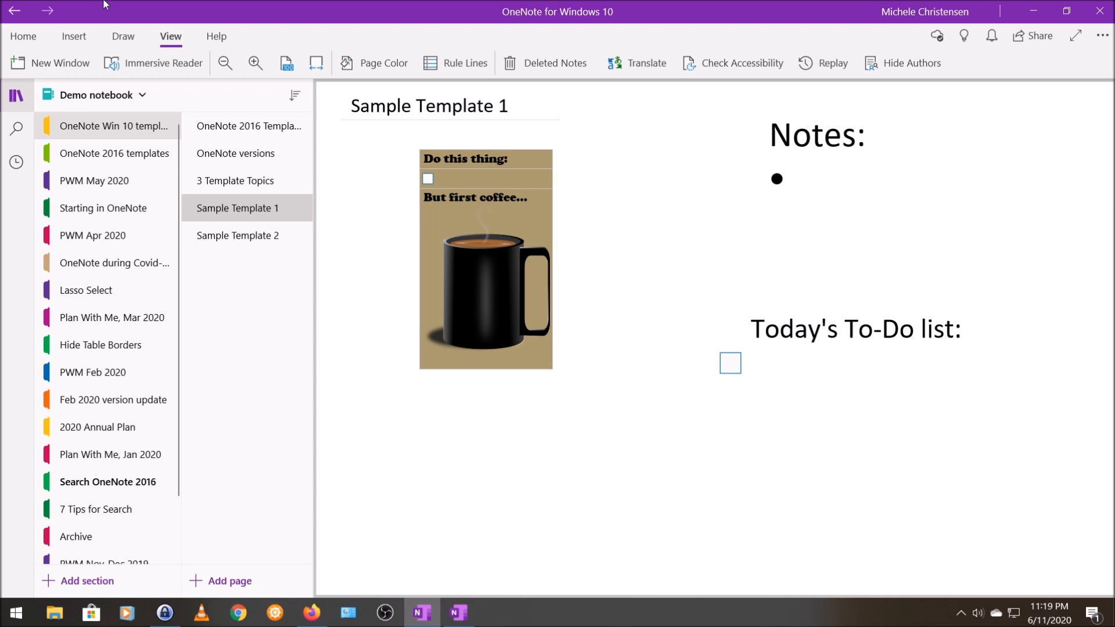
{"action": "mouse_move", "coordinate": [209, 566]}
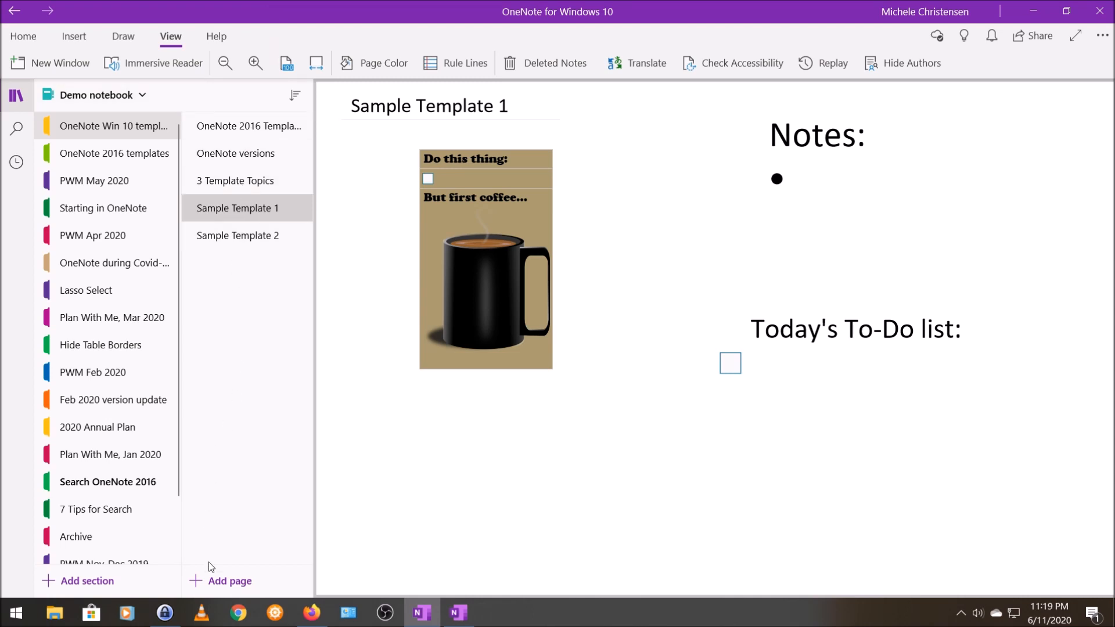
{"action": "mouse_move", "coordinate": [216, 583]}
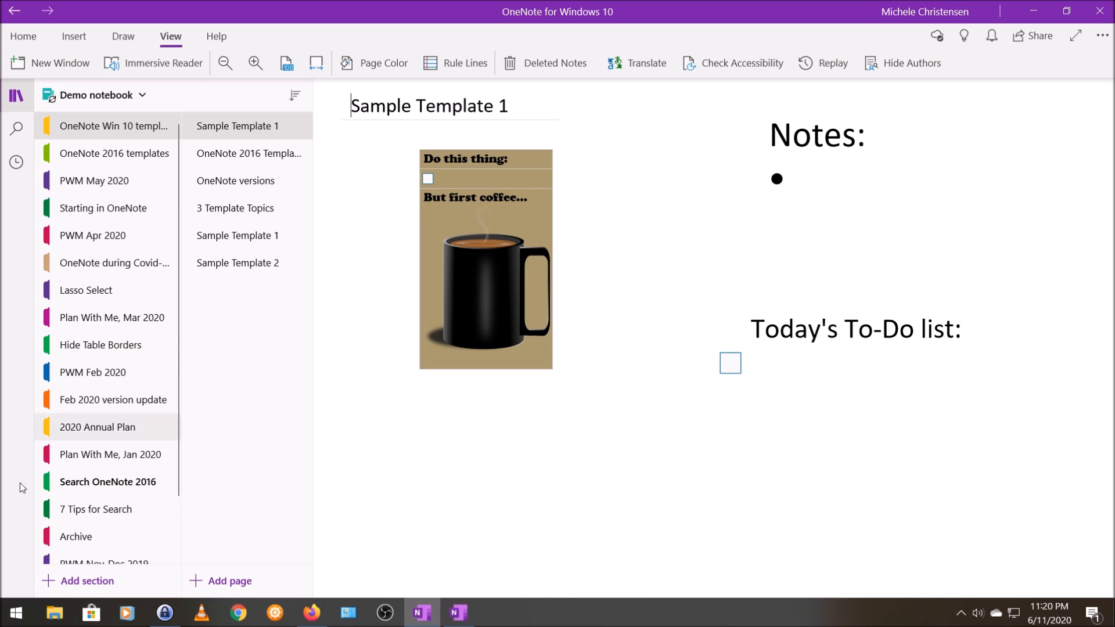
- Show the purple Sample Template 2 page with its 'Make it so!' to-do card
{"action": "left_click", "coordinate": [238, 262]}
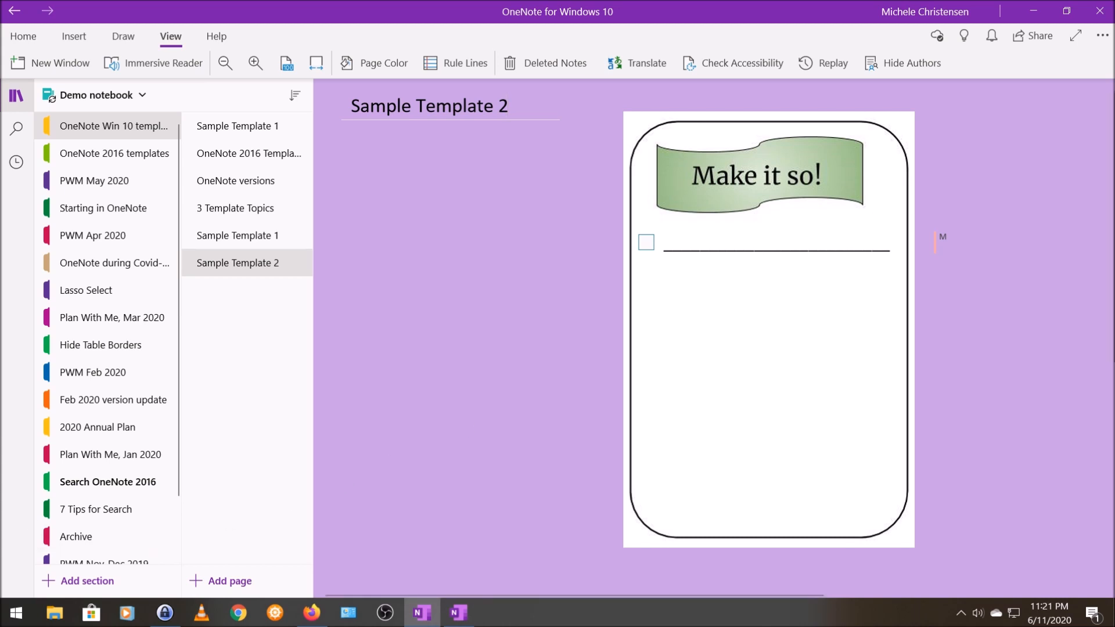
{"action": "mouse_move", "coordinate": [3, 383]}
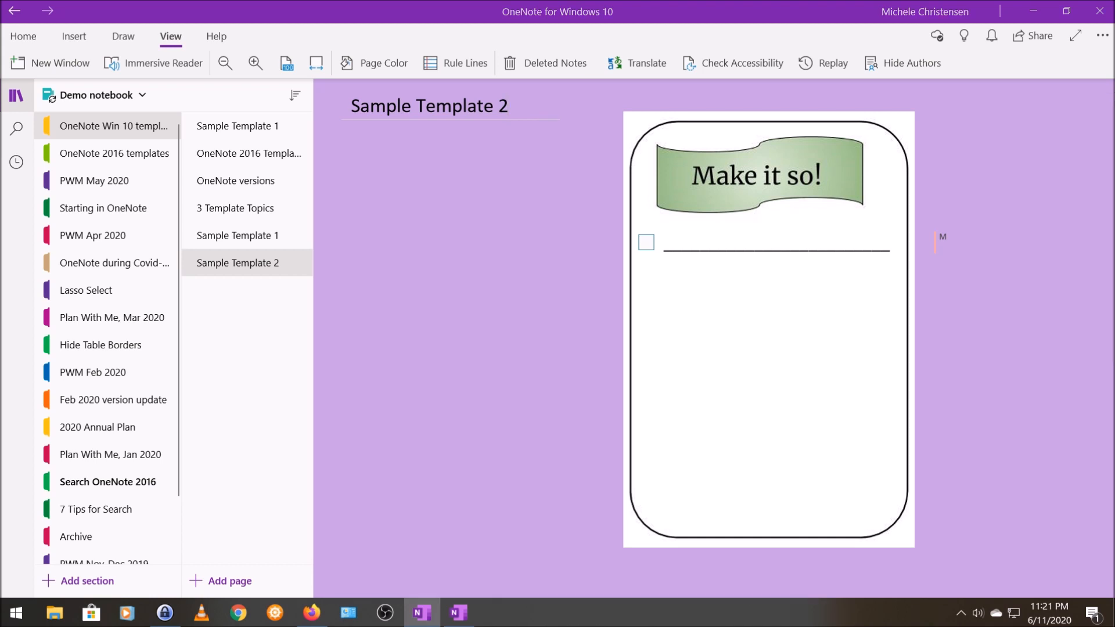
{"action": "mouse_move", "coordinate": [6, 431]}
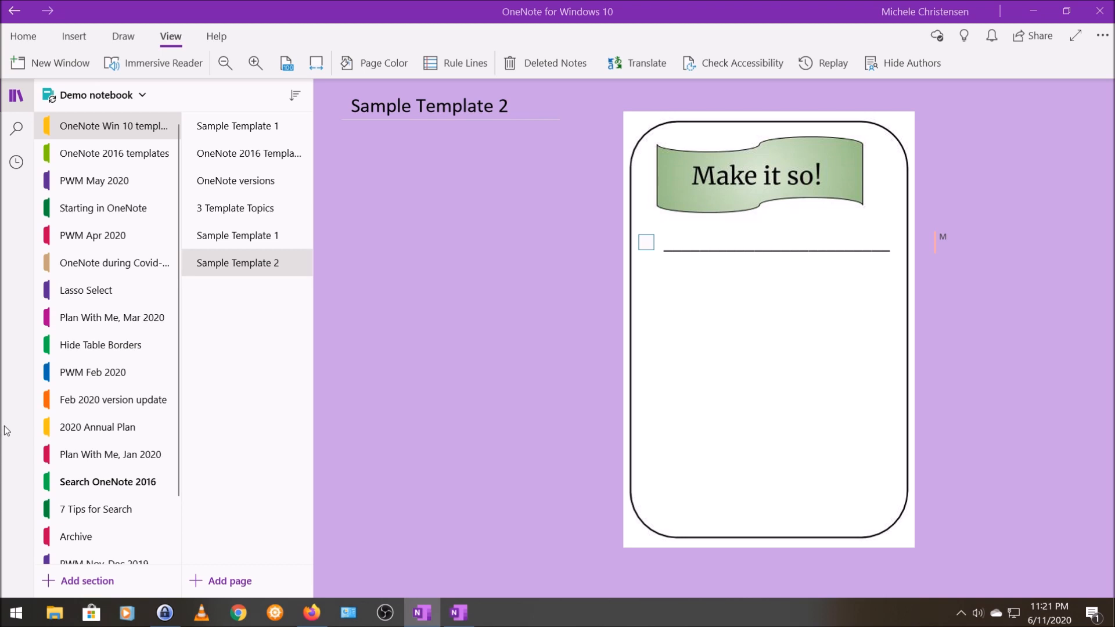
{"action": "mouse_move", "coordinate": [7, 439]}
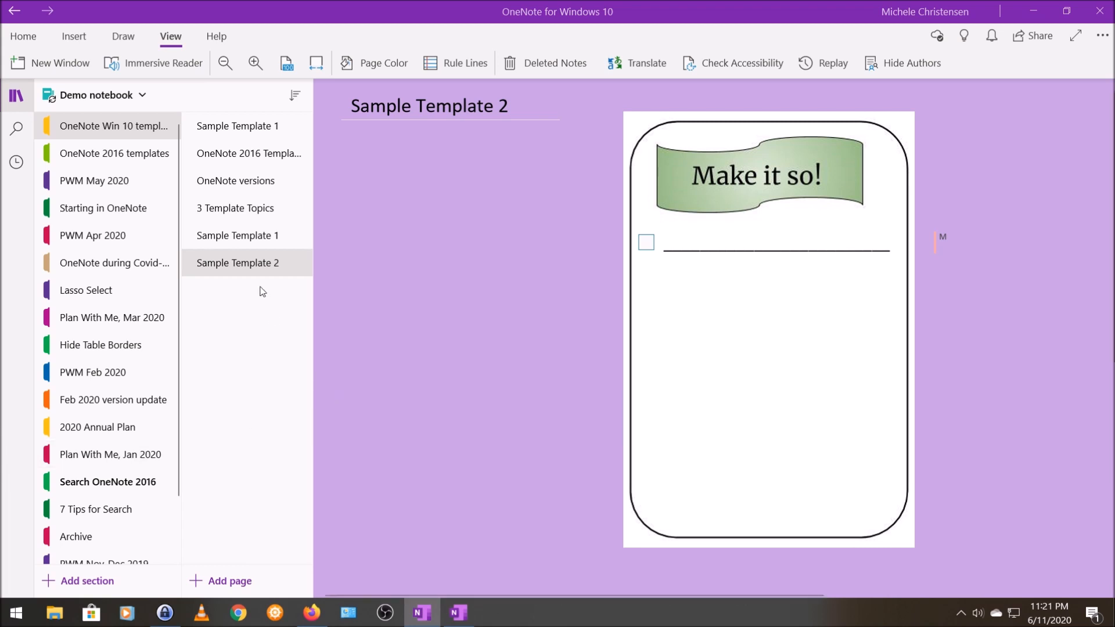
{"action": "mouse_move", "coordinate": [254, 257]}
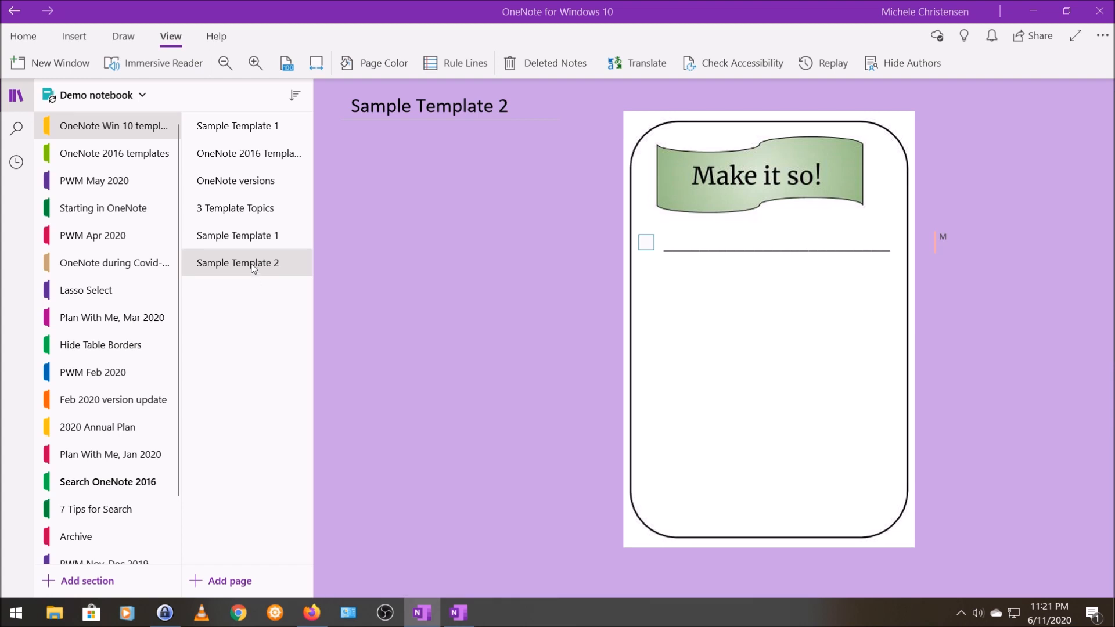
- Copy Sample Template 2 into the OneNote Win 10 templates section via Move/Copy
{"action": "right_click", "coordinate": [237, 262]}
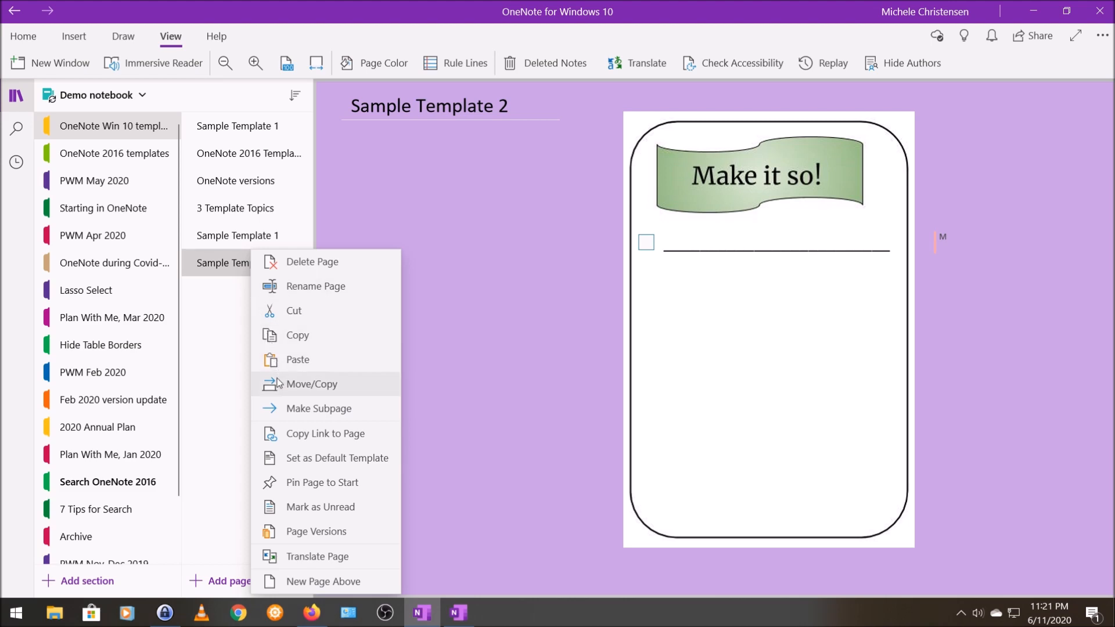
{"action": "left_click", "coordinate": [310, 384]}
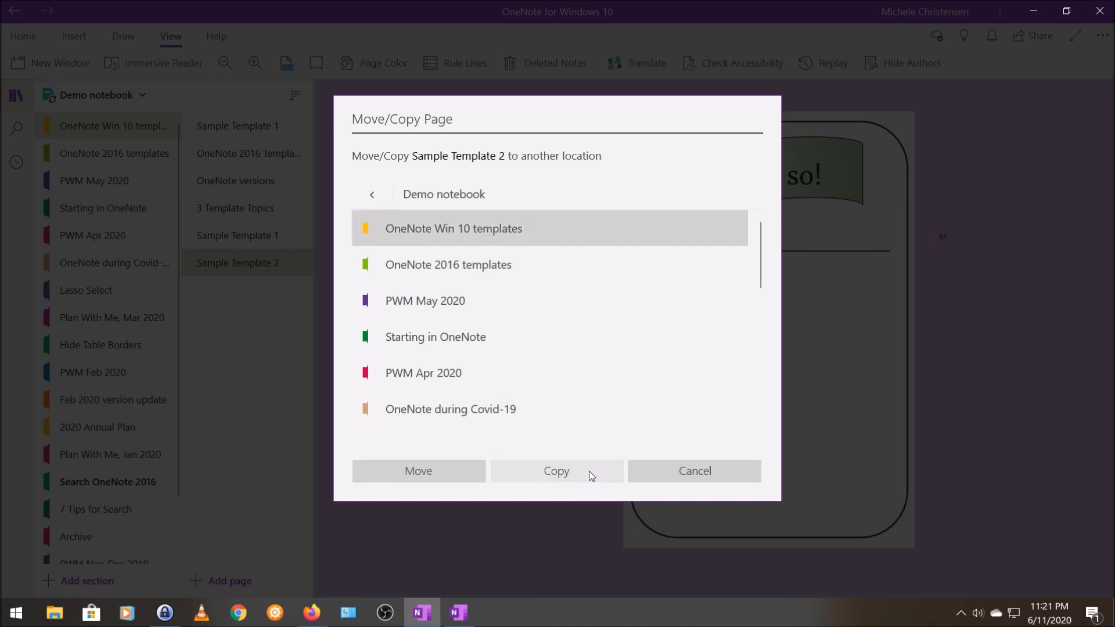
{"action": "left_click", "coordinate": [557, 471]}
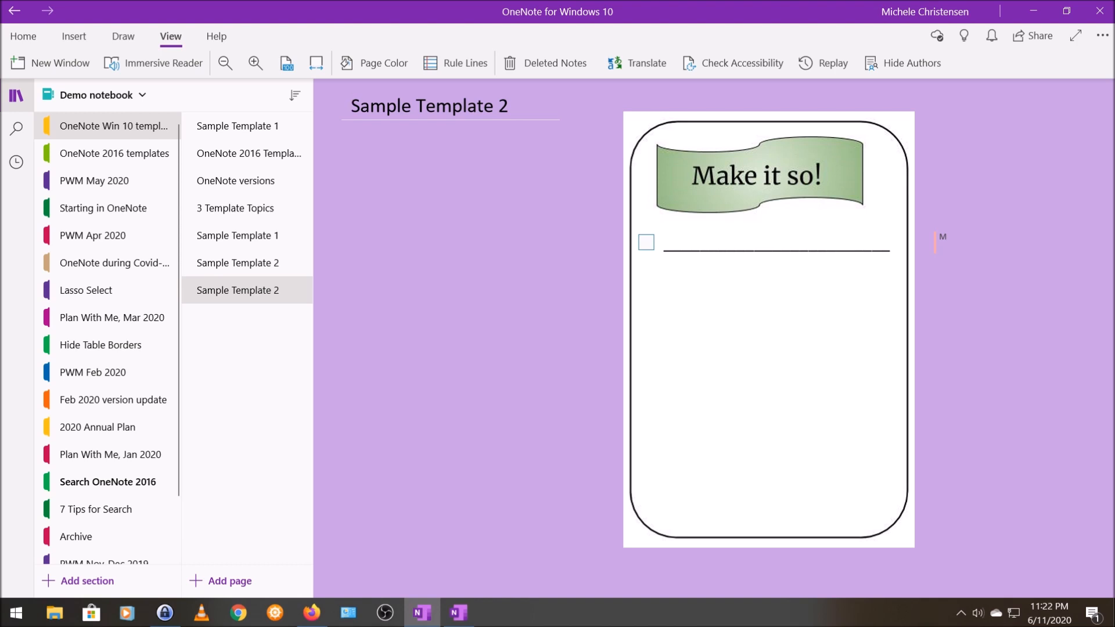
- Switch to OneNote 2016 showing the Demo notebook's Templates title page
{"action": "left_click", "coordinate": [351, 105]}
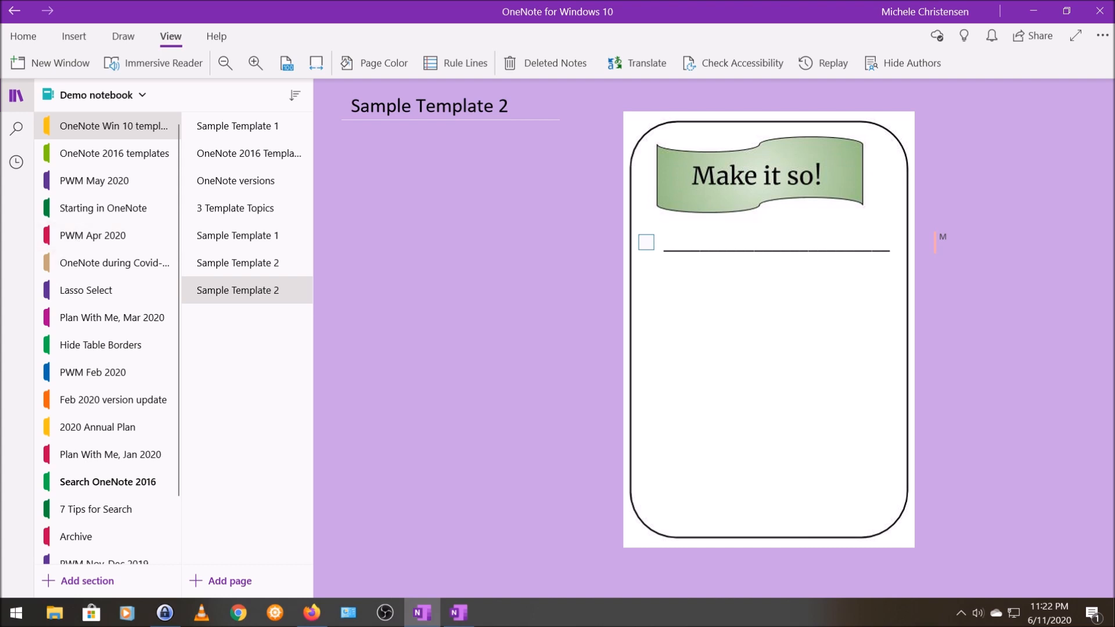
{"action": "mouse_move", "coordinate": [6, 310]}
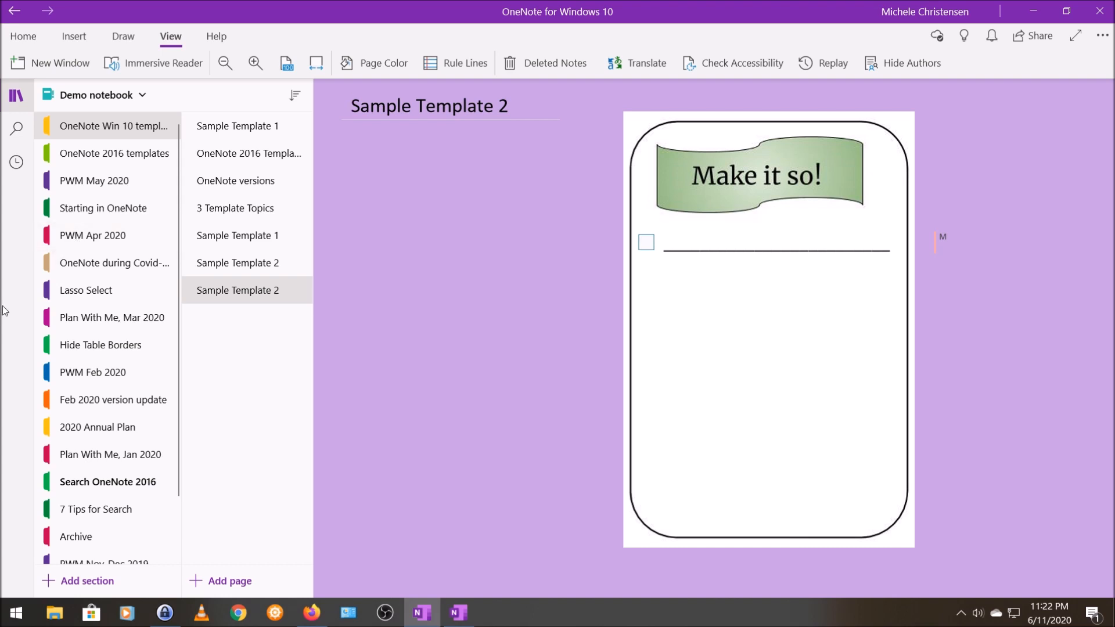
{"action": "mouse_move", "coordinate": [4, 481]}
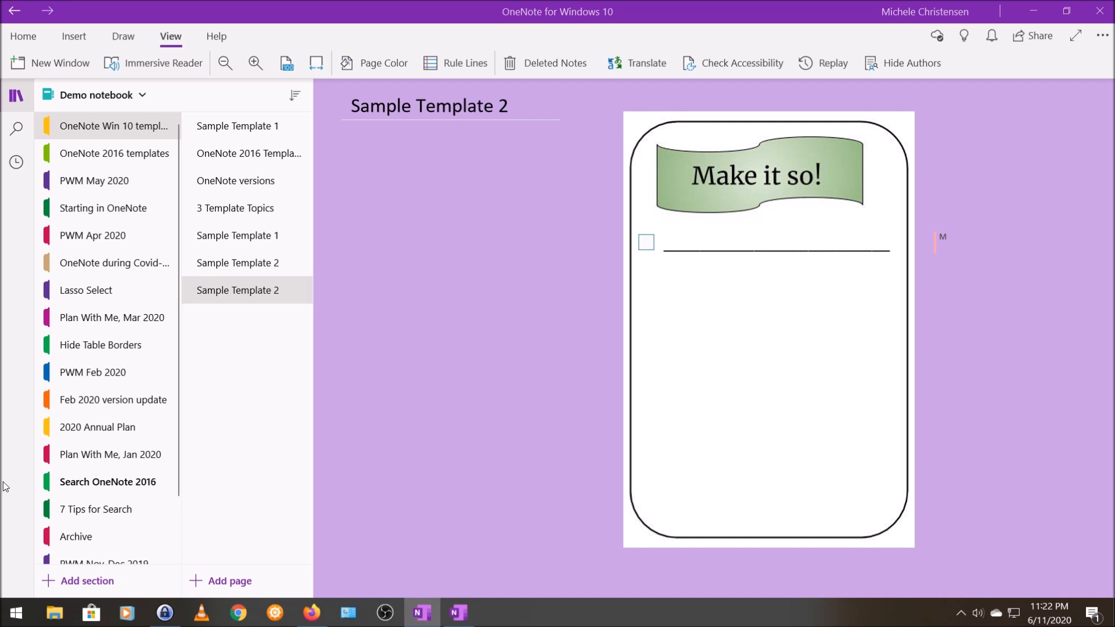
{"action": "mouse_move", "coordinate": [9, 494]}
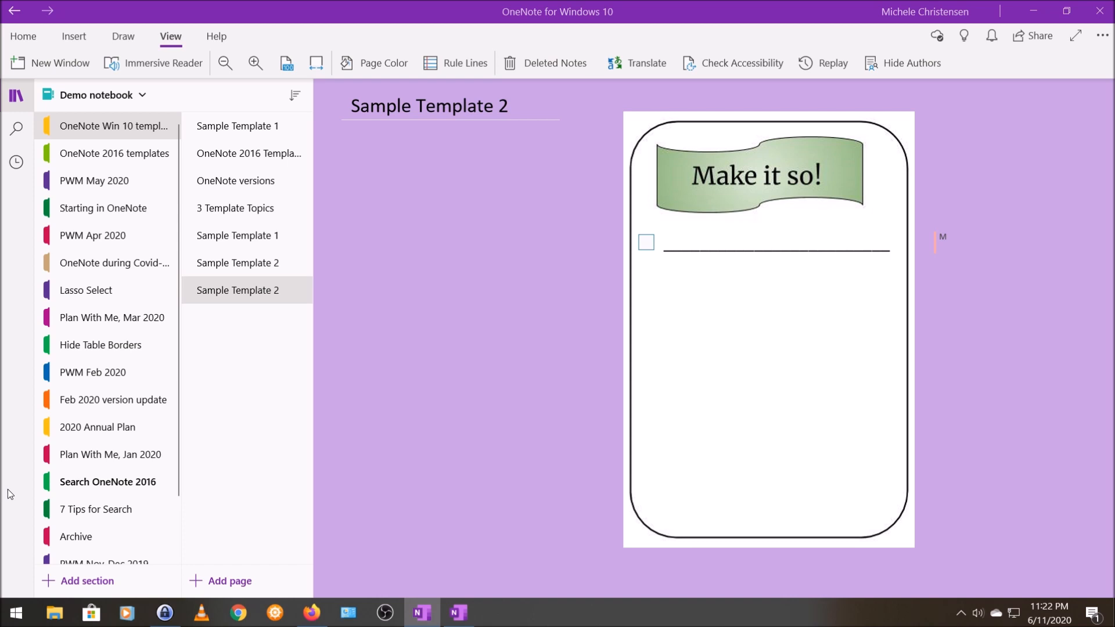
{"action": "mouse_move", "coordinate": [12, 499]}
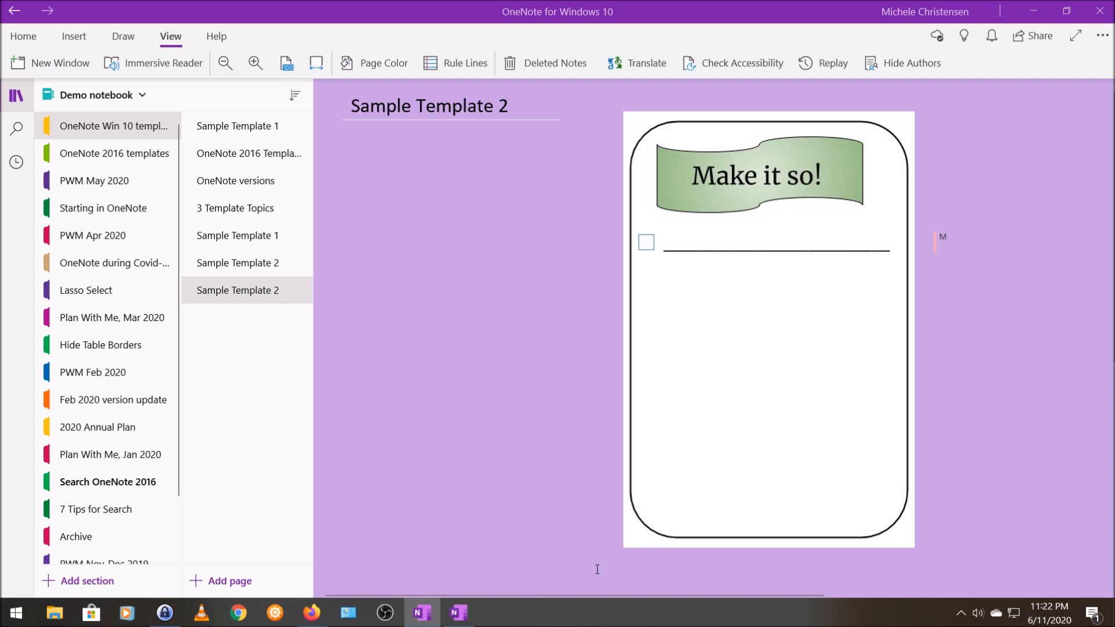
{"action": "mouse_move", "coordinate": [599, 567]}
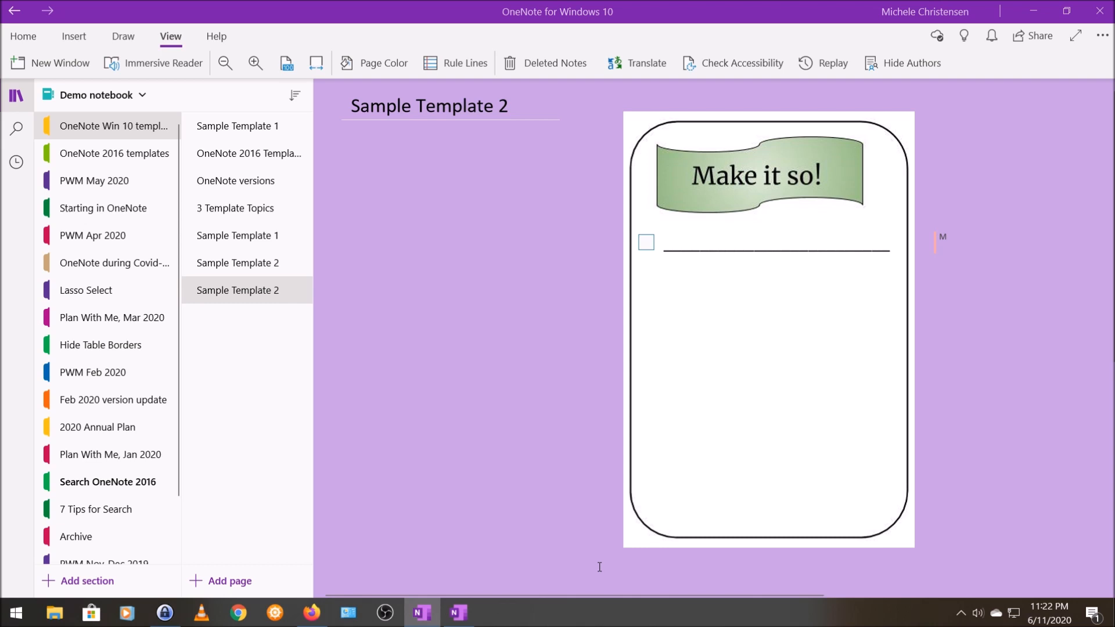
{"action": "mouse_move", "coordinate": [459, 613]}
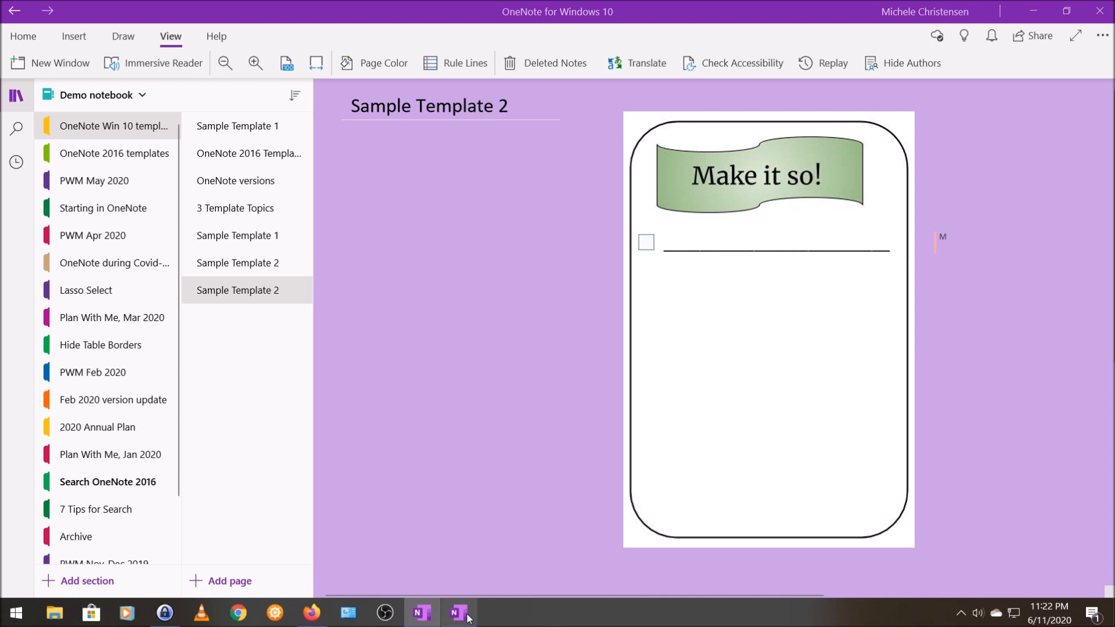
{"action": "mouse_move", "coordinate": [421, 612]}
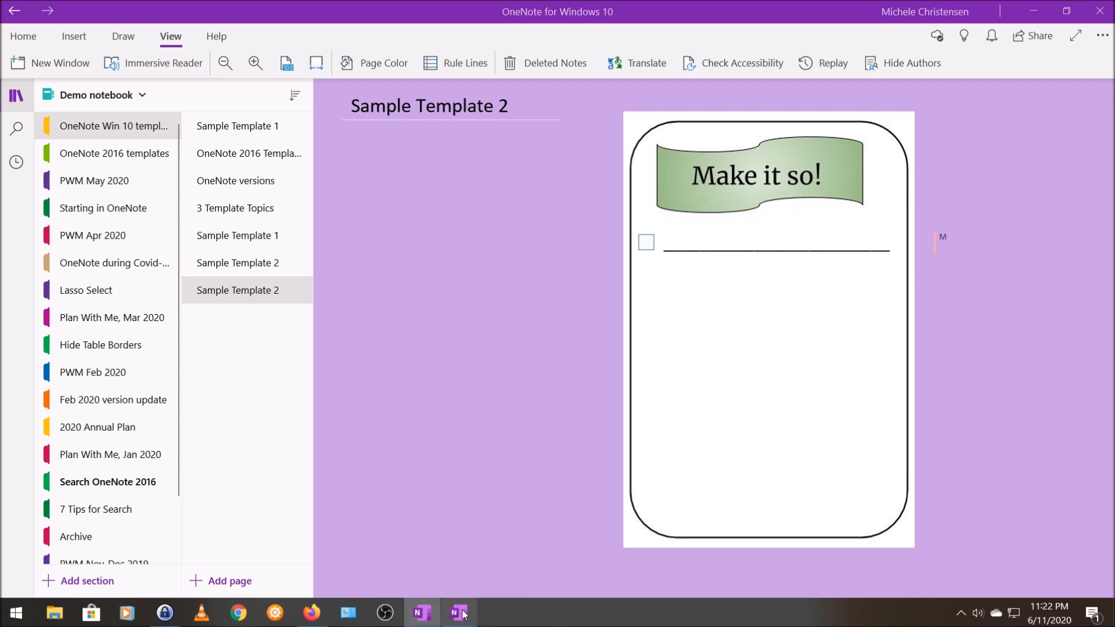
{"action": "left_click", "coordinate": [458, 612]}
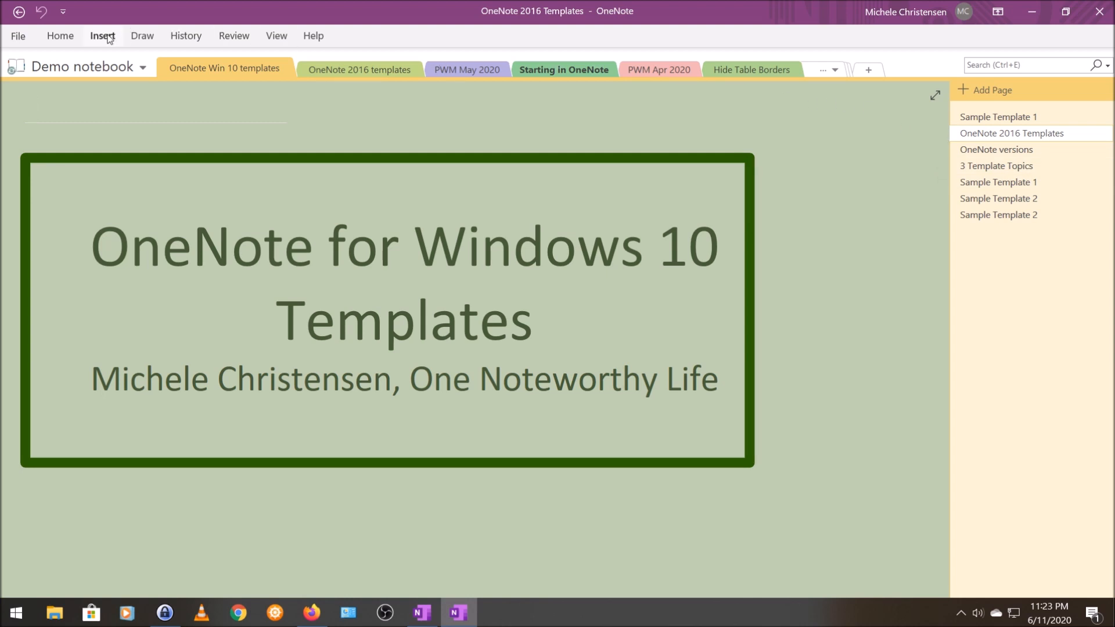
- Insert a new page from the Decorative 'Paper' page template
{"action": "left_click", "coordinate": [102, 35]}
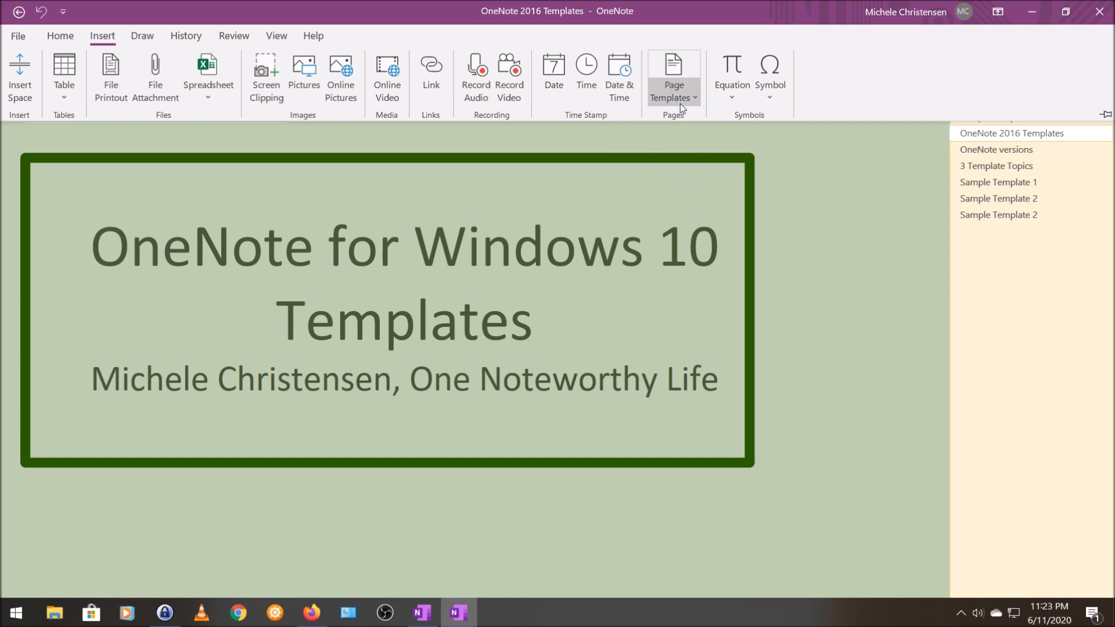
{"action": "left_click", "coordinate": [672, 76]}
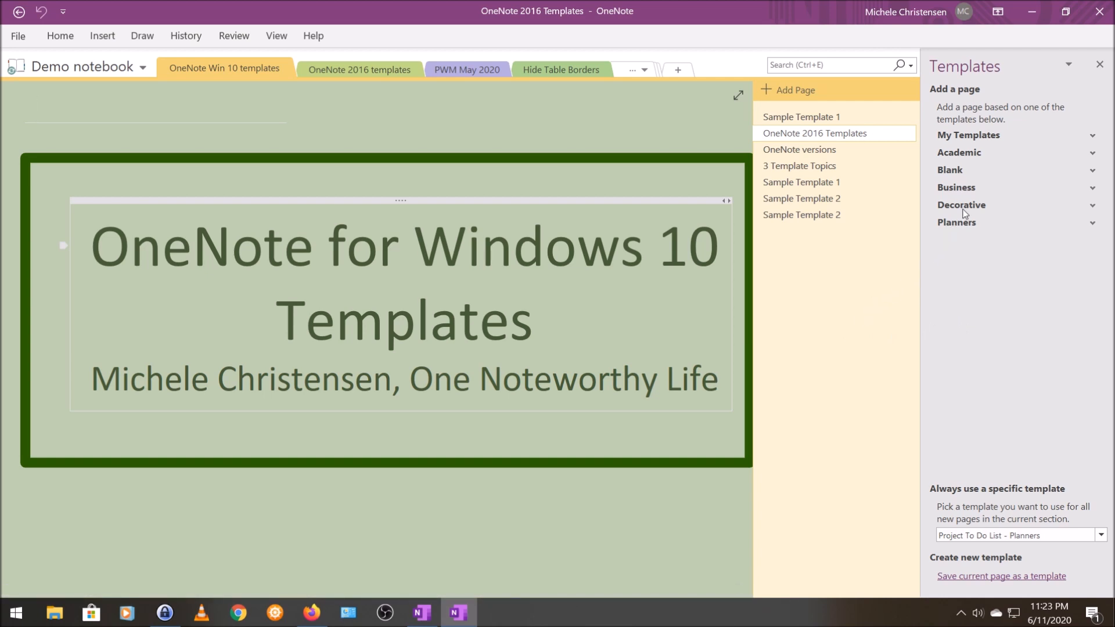
{"action": "left_click", "coordinate": [962, 205]}
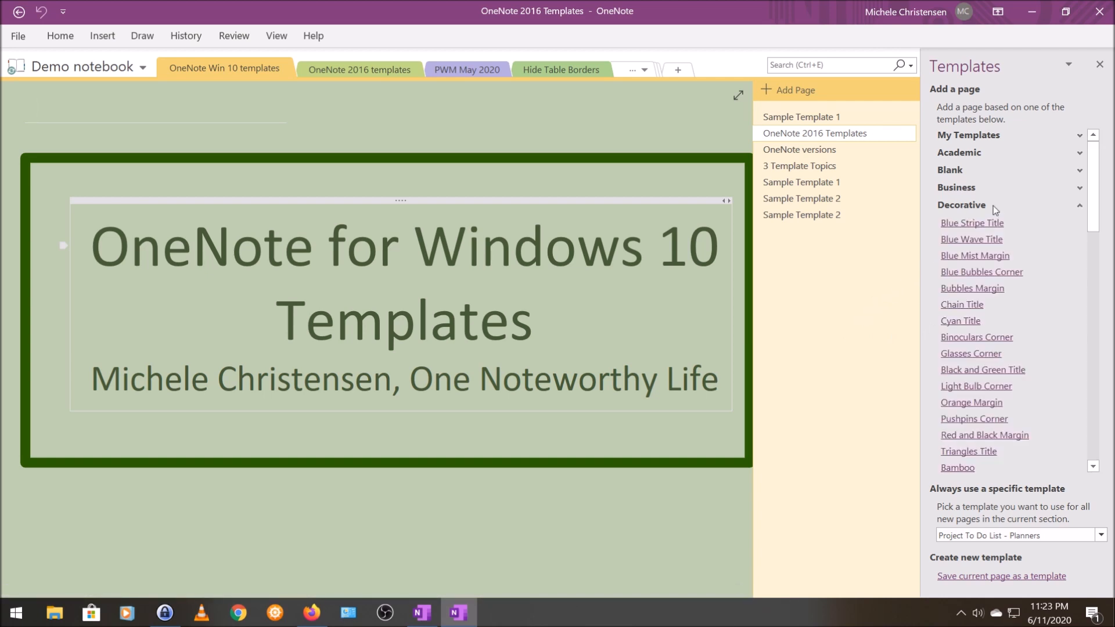
{"action": "scroll", "scroll_direction": "down", "scroll_amount": 3}
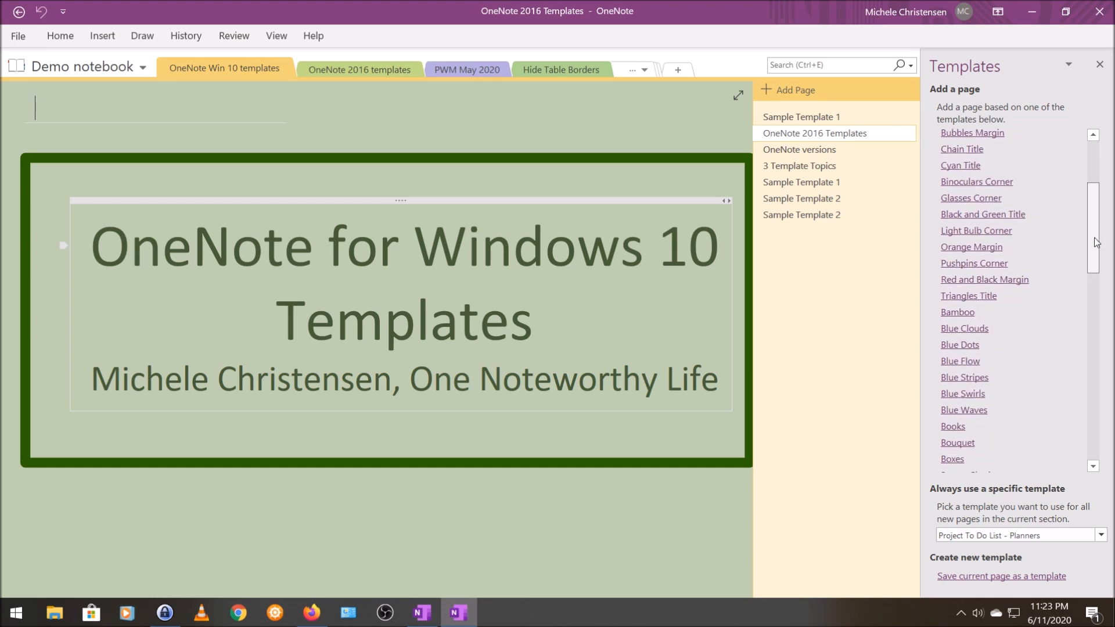
{"action": "scroll", "scroll_direction": "down", "scroll_amount": 3}
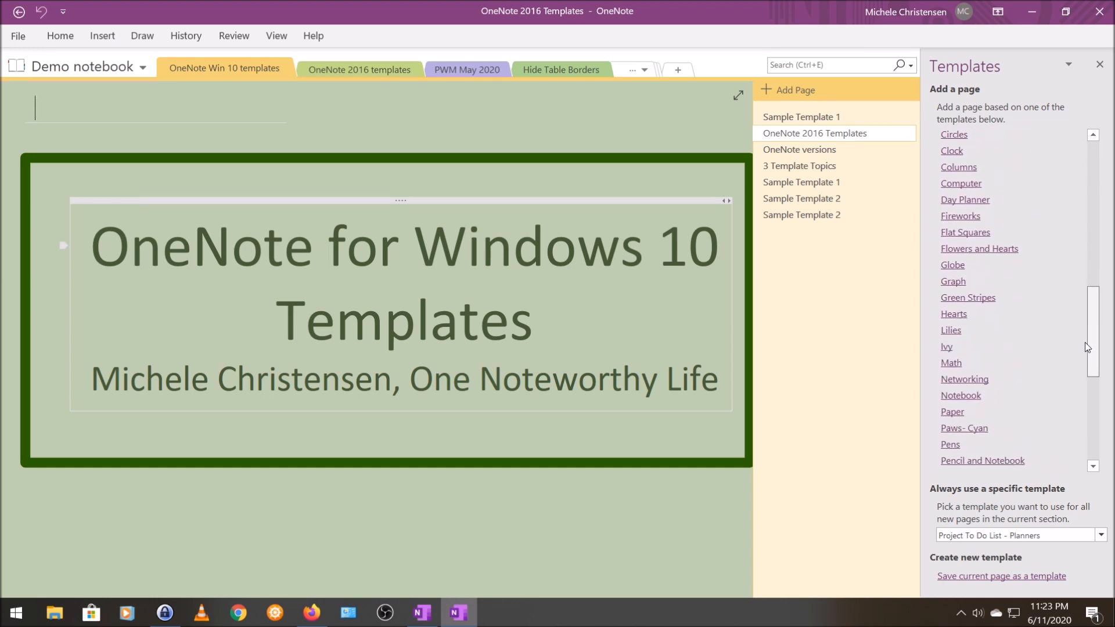
{"action": "scroll", "scroll_direction": "down", "scroll_amount": 3}
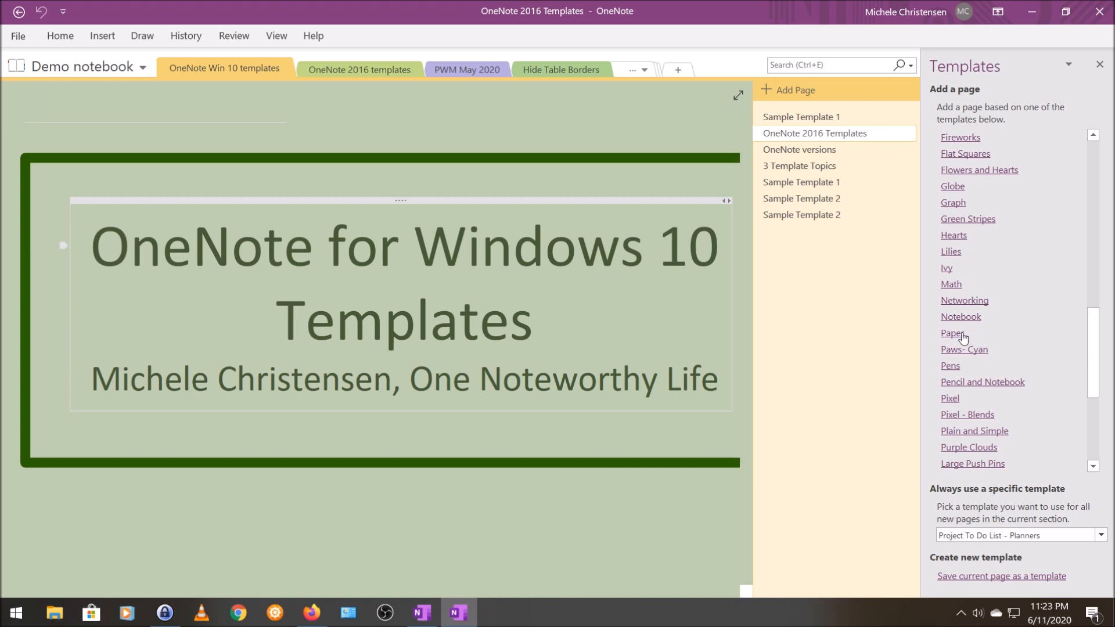
{"action": "left_click", "coordinate": [795, 89]}
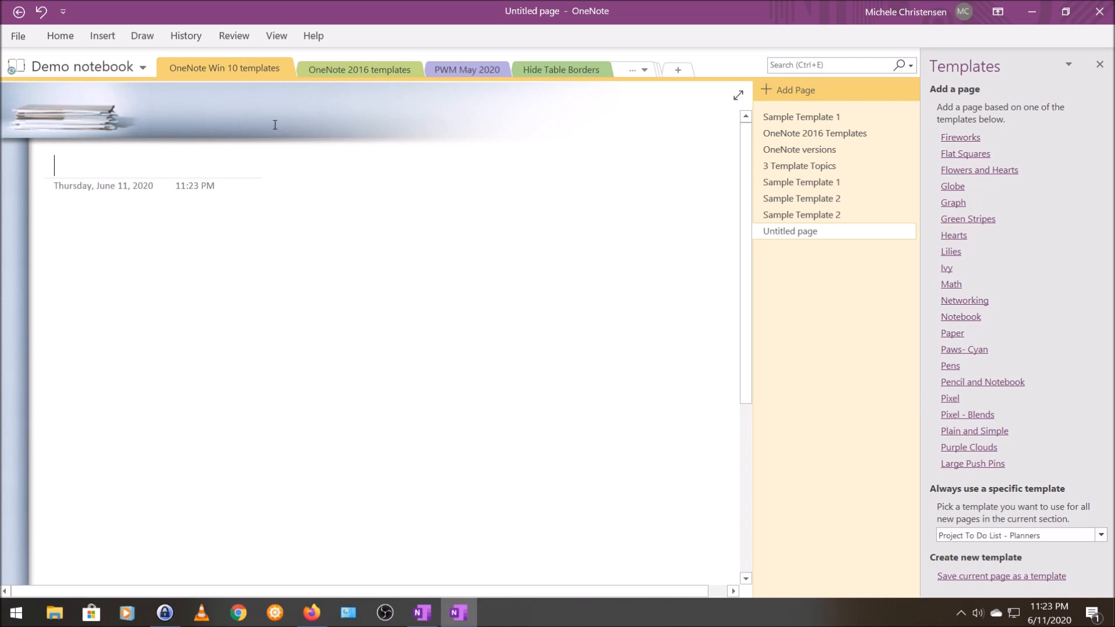
{"action": "mouse_move", "coordinate": [421, 612]}
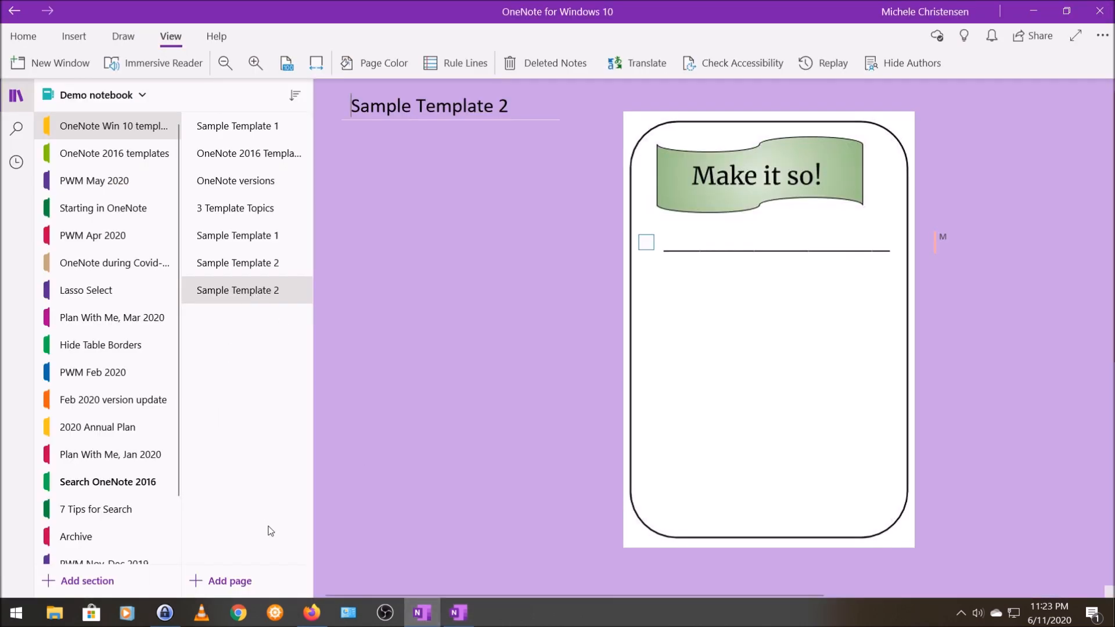
{"action": "mouse_move", "coordinate": [229, 580]}
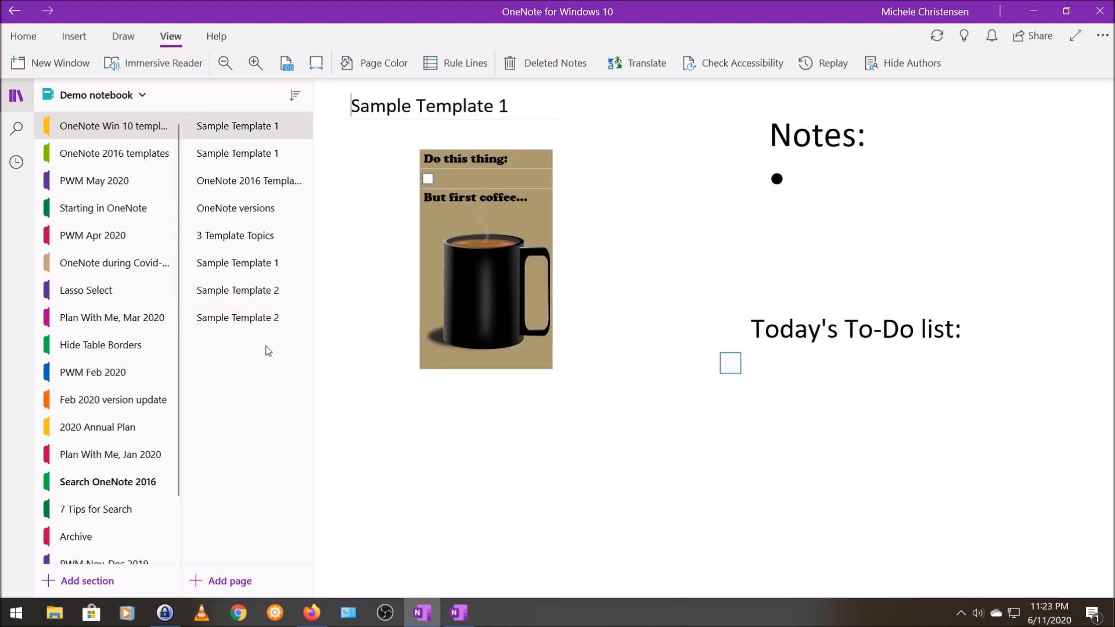
- Title the synced Paper-design page '2016 Paper template' and bring up its page options
{"action": "left_click", "coordinate": [228, 581]}
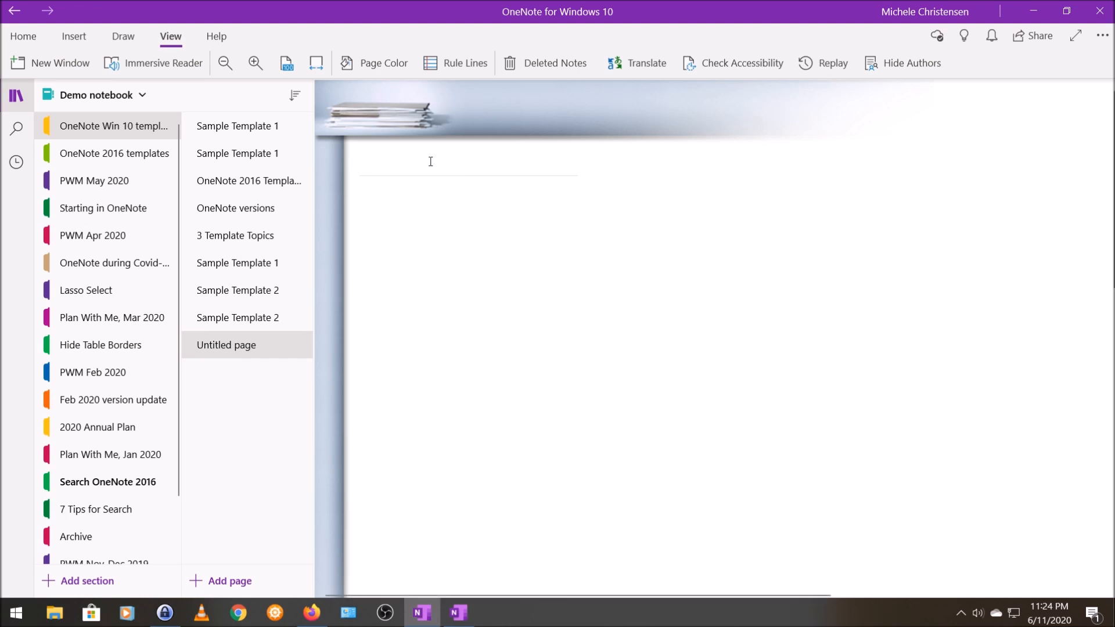
{"action": "type", "text": "2016 Paper templa"}
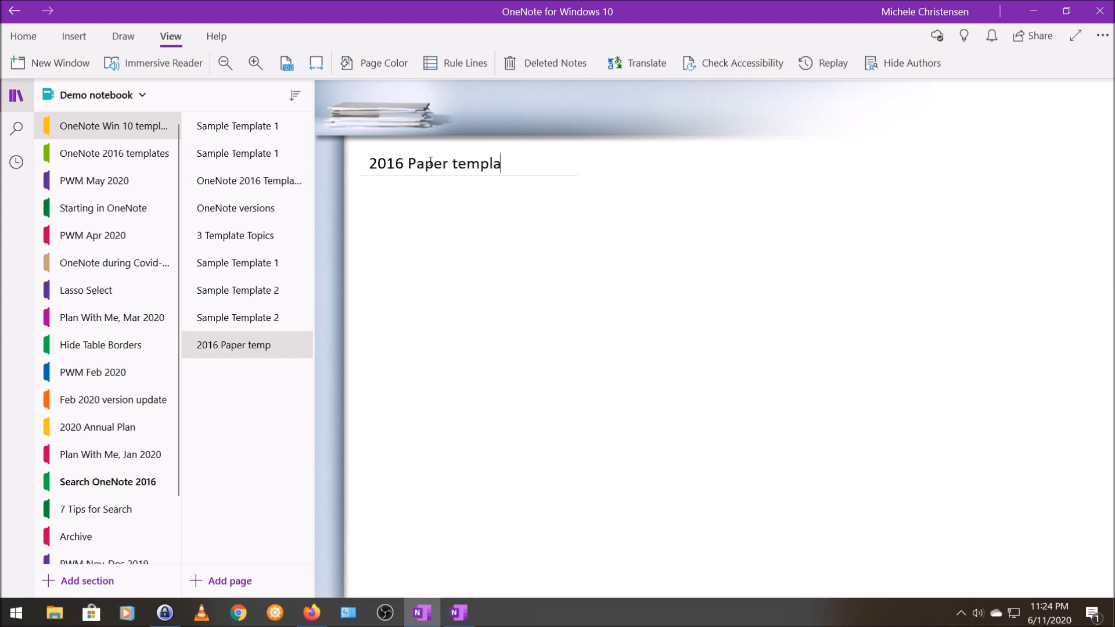
{"action": "type", "text": "te"}
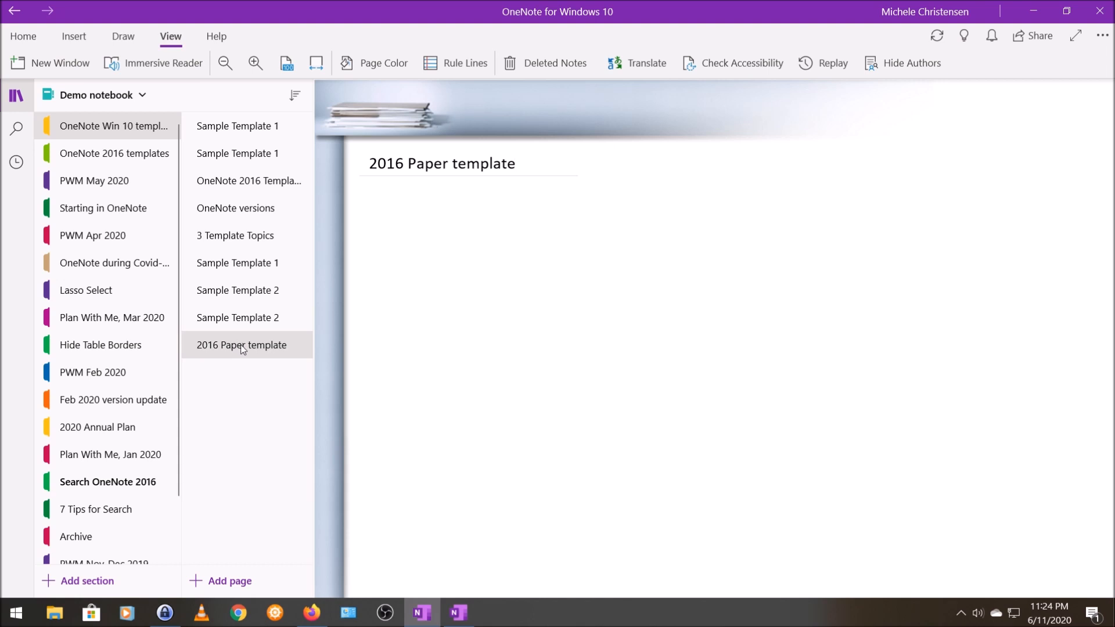
{"action": "right_click", "coordinate": [241, 345]}
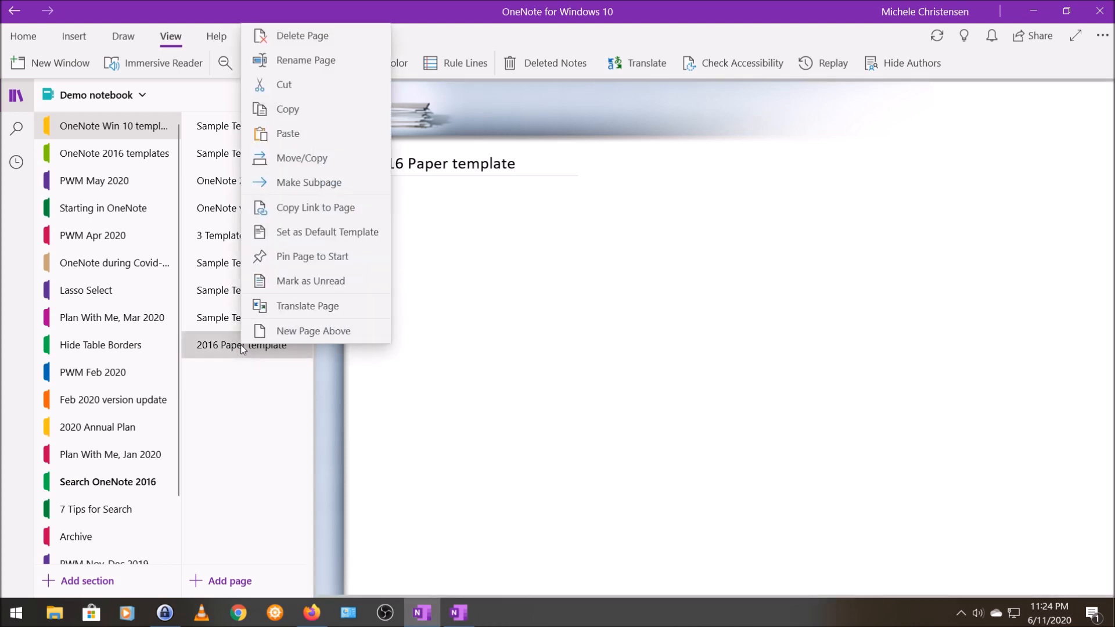
{"action": "mouse_move", "coordinate": [327, 231]}
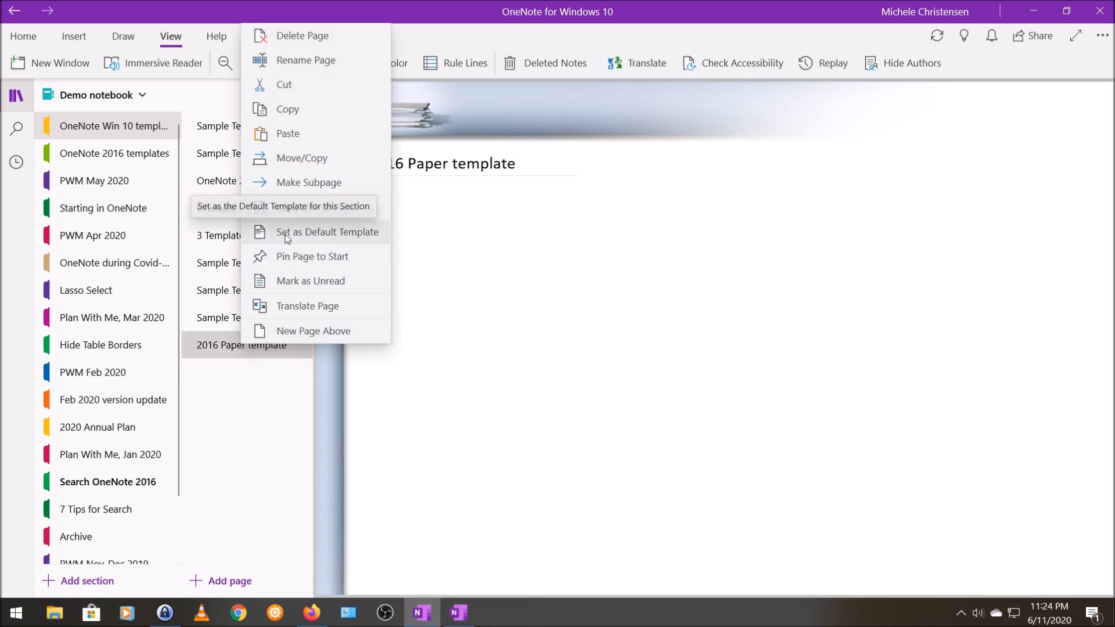
- Set '2016 Paper template' as the section's default template, confirming the replacement
{"action": "left_click", "coordinate": [327, 231]}
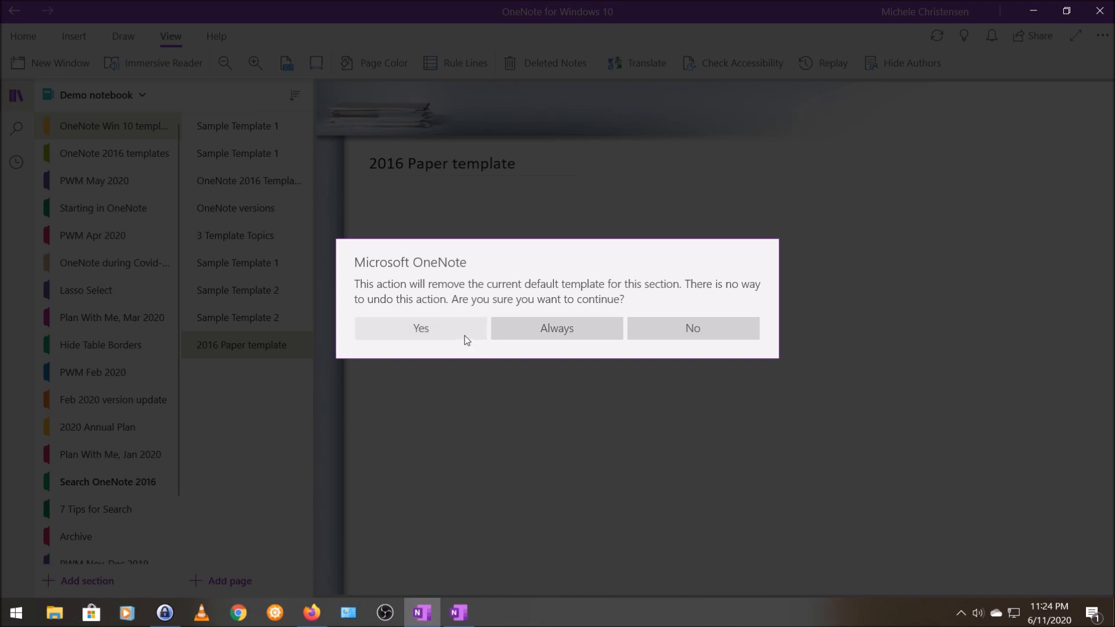
{"action": "left_click", "coordinate": [420, 327]}
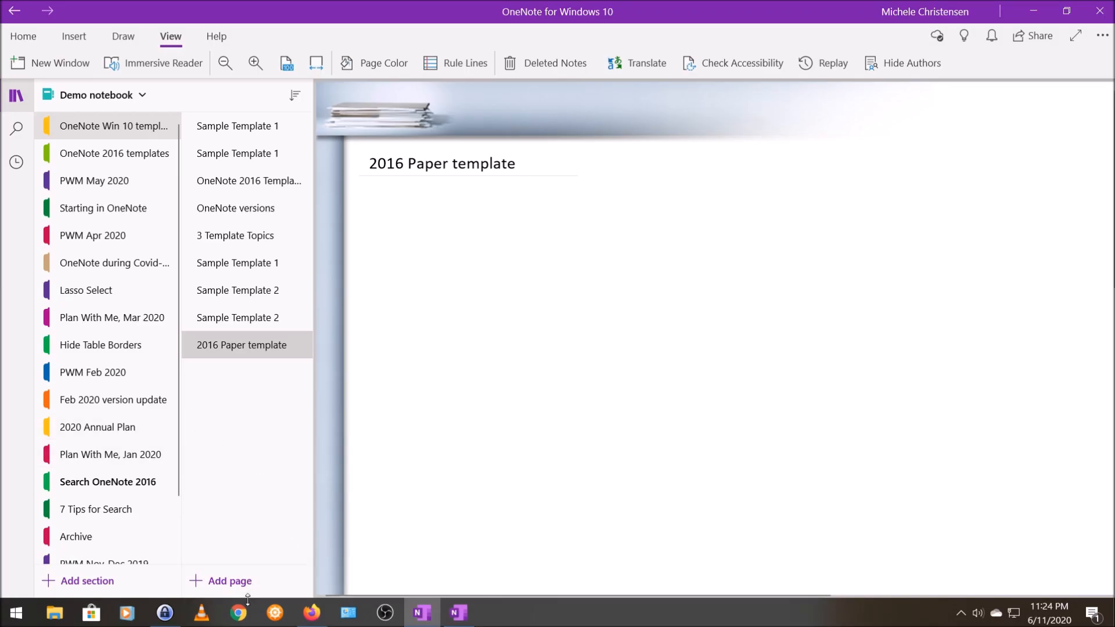
{"action": "mouse_move", "coordinate": [230, 580]}
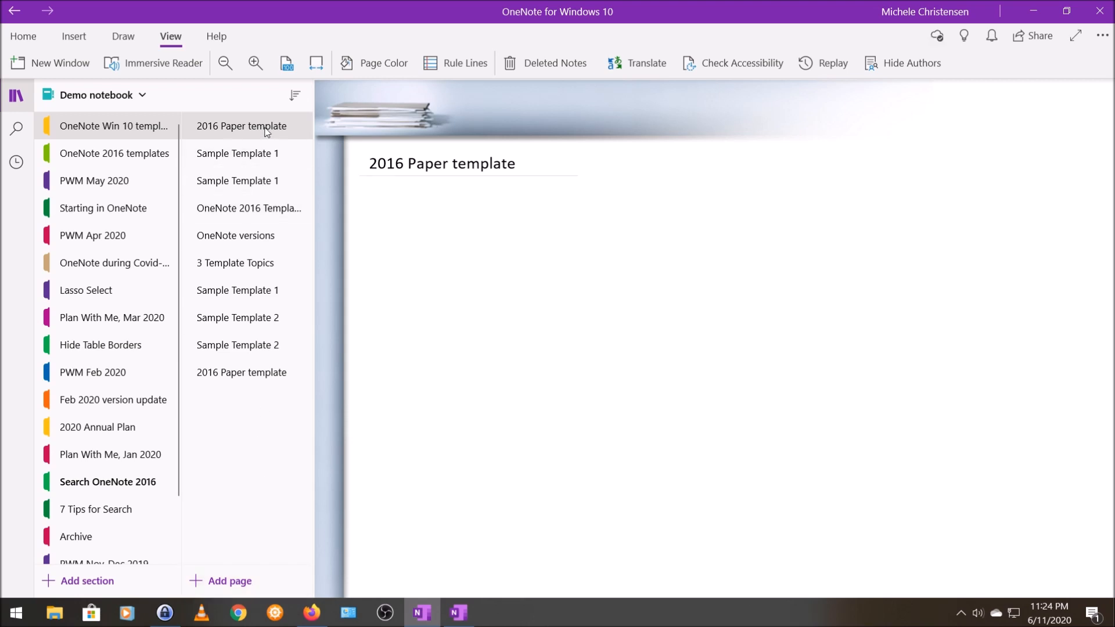
{"action": "mouse_move", "coordinate": [238, 317]}
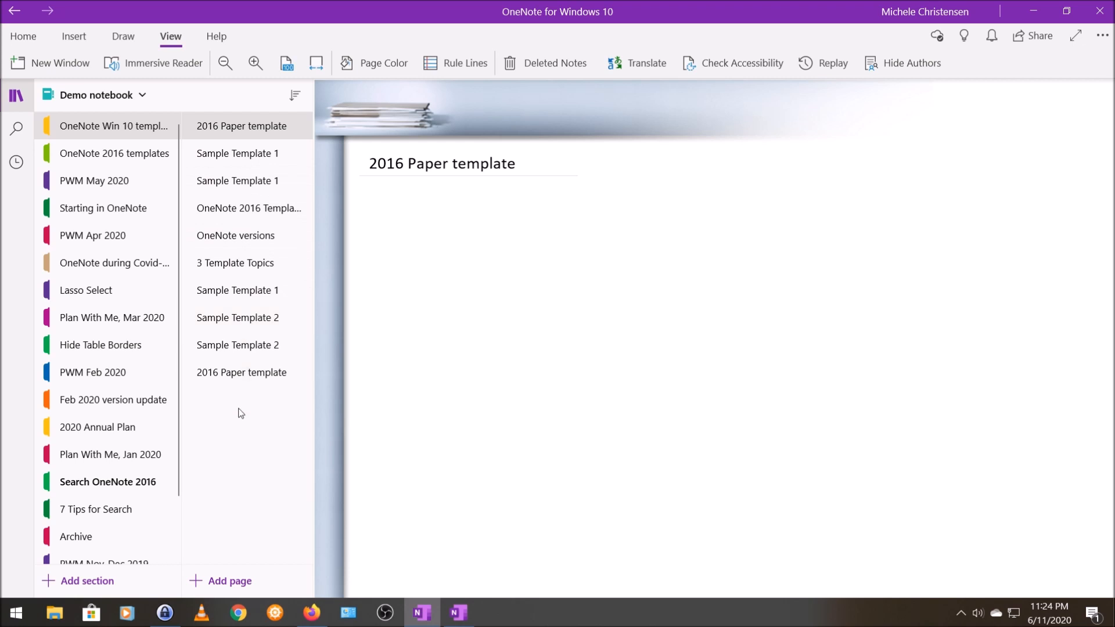
- Copy the lower '2016 Paper template' page into the same section with Move/Copy
{"action": "left_click", "coordinate": [241, 371]}
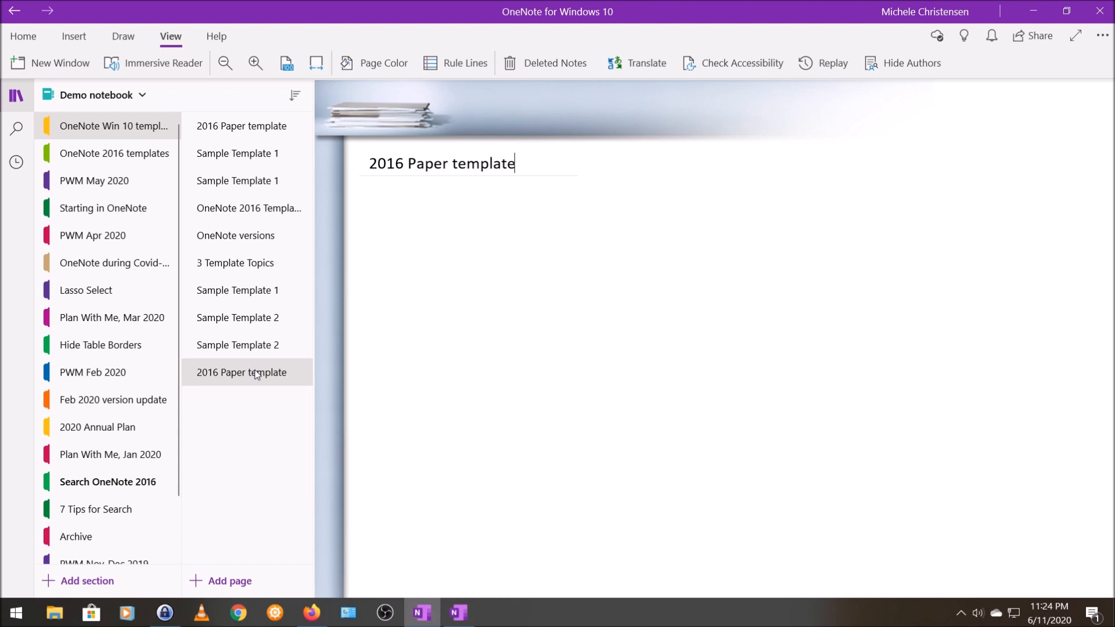
{"action": "right_click", "coordinate": [241, 372]}
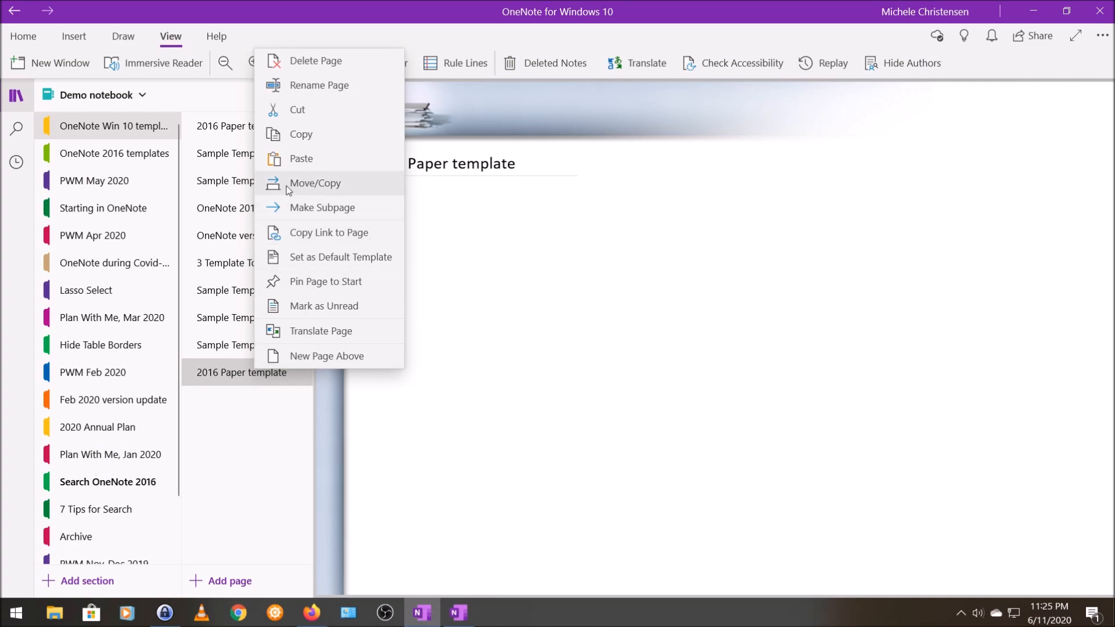
{"action": "left_click", "coordinate": [314, 183]}
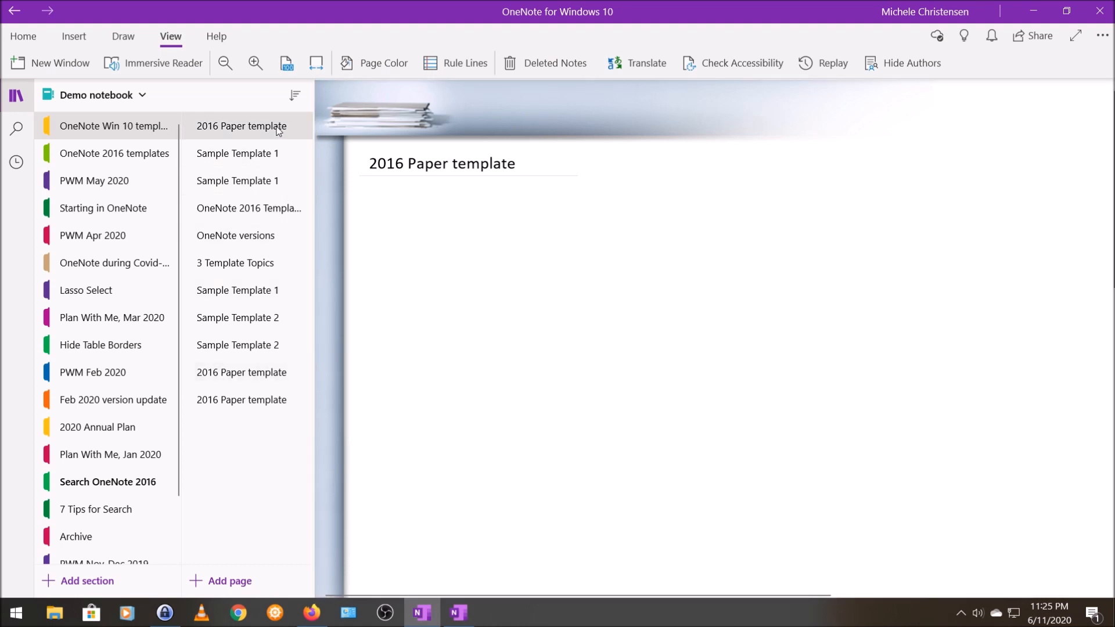
{"action": "left_click", "coordinate": [248, 208]}
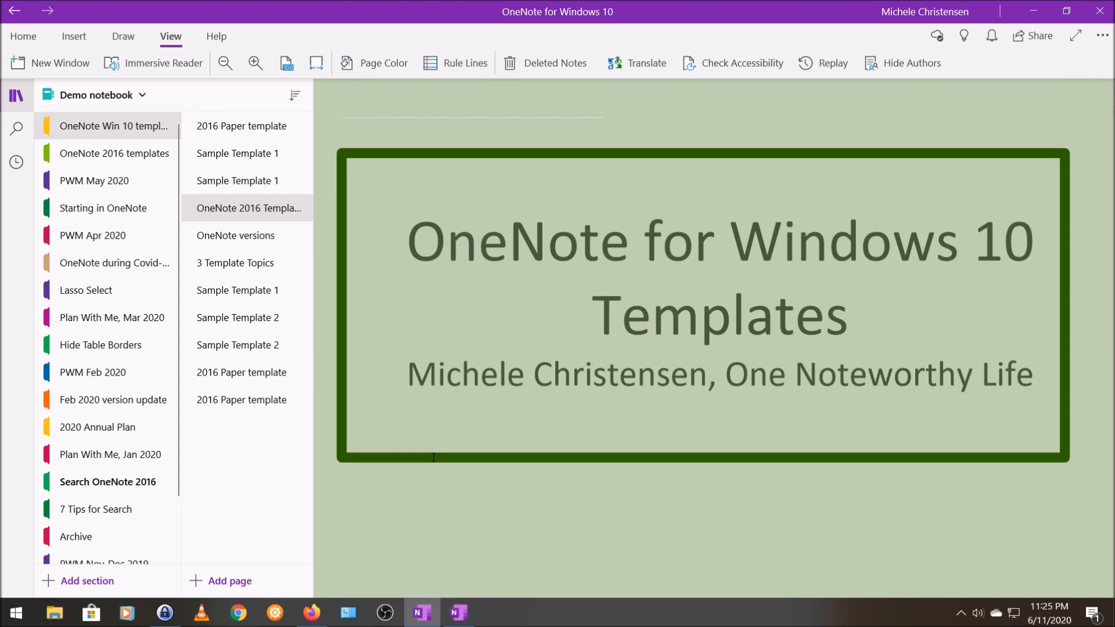
- Click below the banner on the OneNote 2016 Templates title page to place the cursor
{"action": "left_click", "coordinate": [605, 533]}
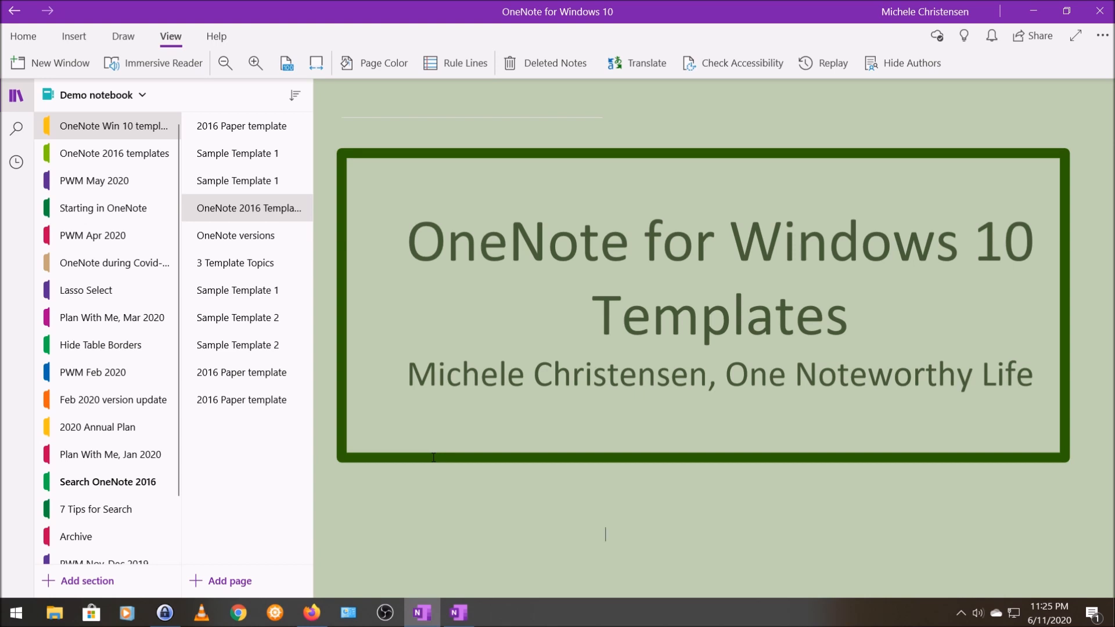